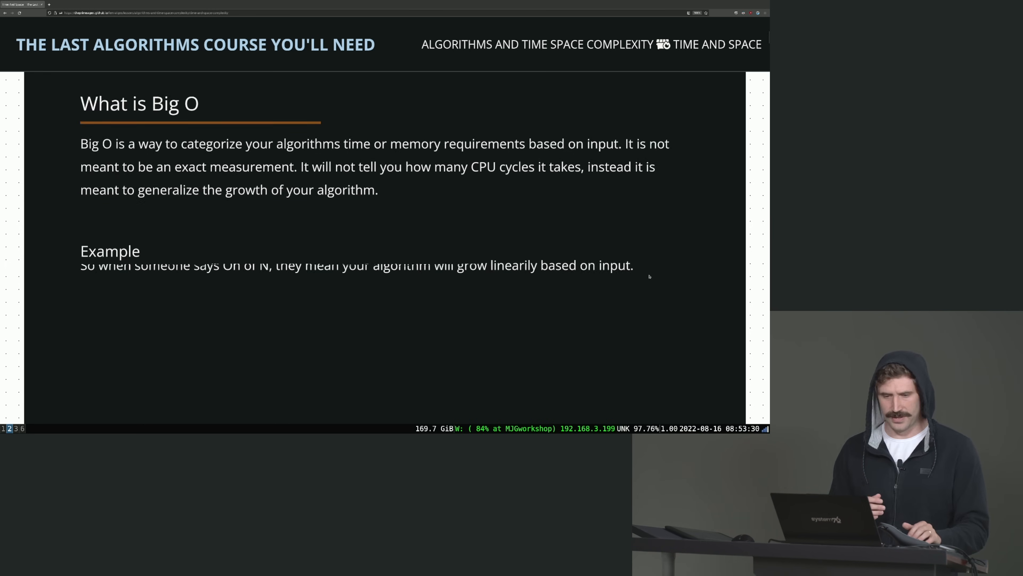
Scroll down to the 'What is Big O' definition and its note on O of N growing linearly
{"action": "scroll", "scroll_direction": "down", "scroll_amount": 3}
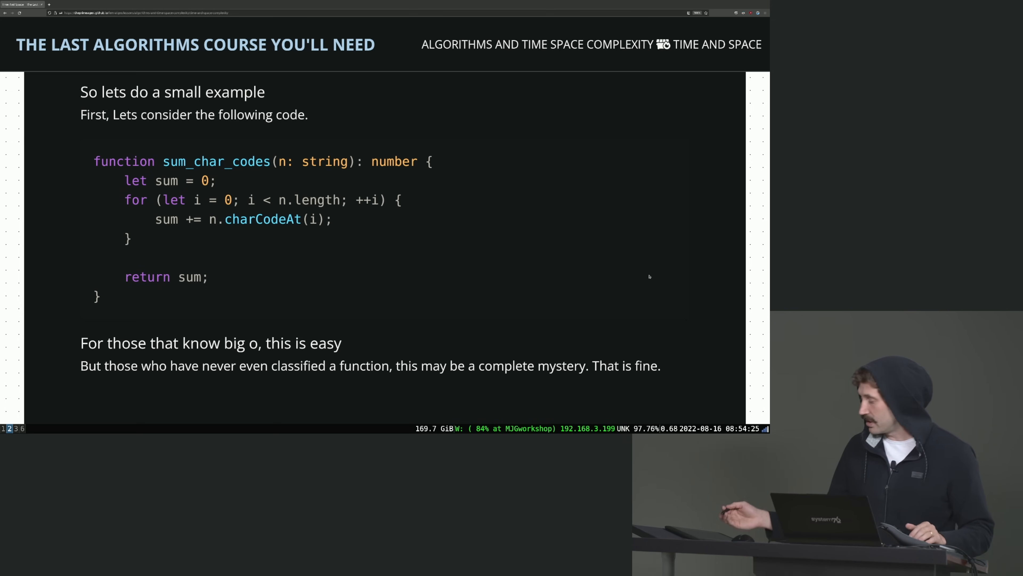
Highlight the sum_char_codes function, then move through 'Big O, said differently' to 'Lets go back to our example'
{"action": "left_click_drag", "start_coordinate": [94, 161], "coordinate": [99, 297]}
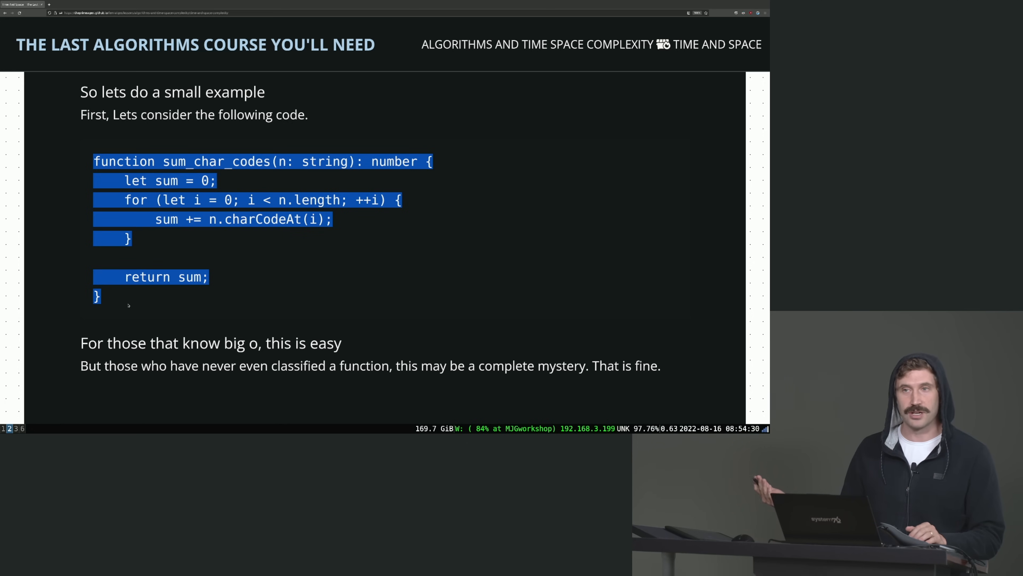
{"action": "scroll", "scroll_direction": "down", "scroll_amount": 3}
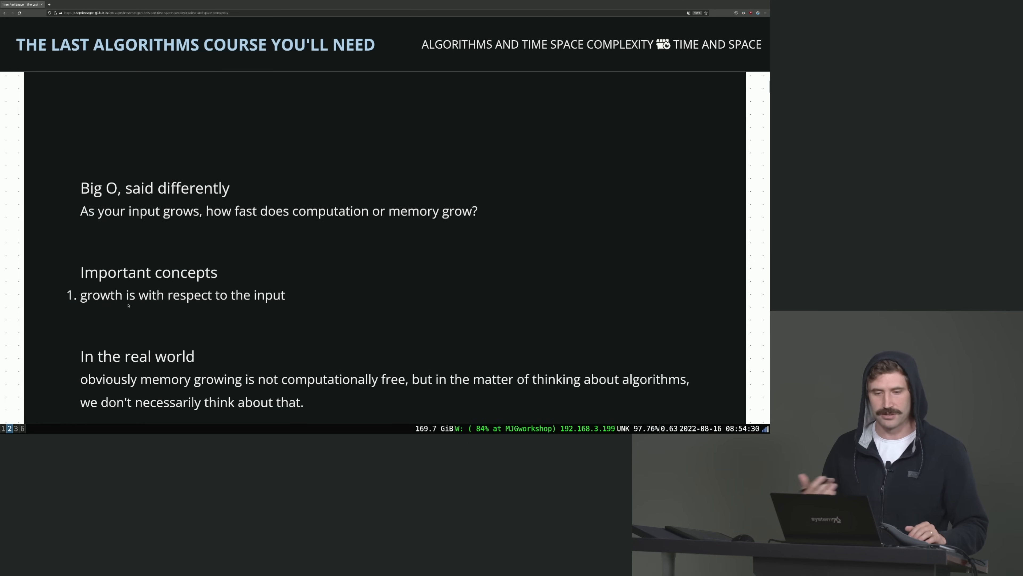
{"action": "scroll", "scroll_direction": "down", "scroll_amount": 3}
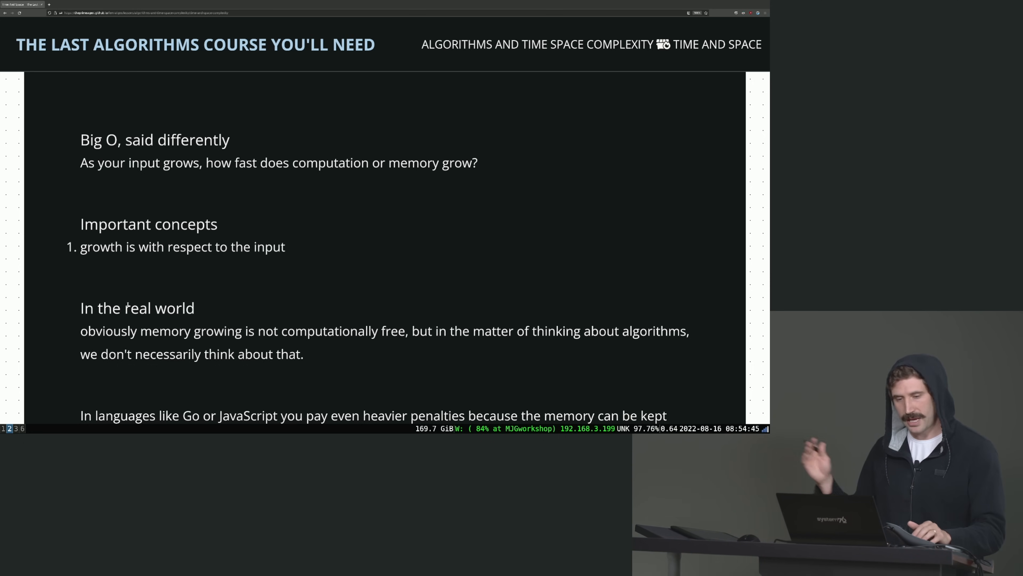
{"action": "scroll", "scroll_direction": "down", "scroll_amount": 3}
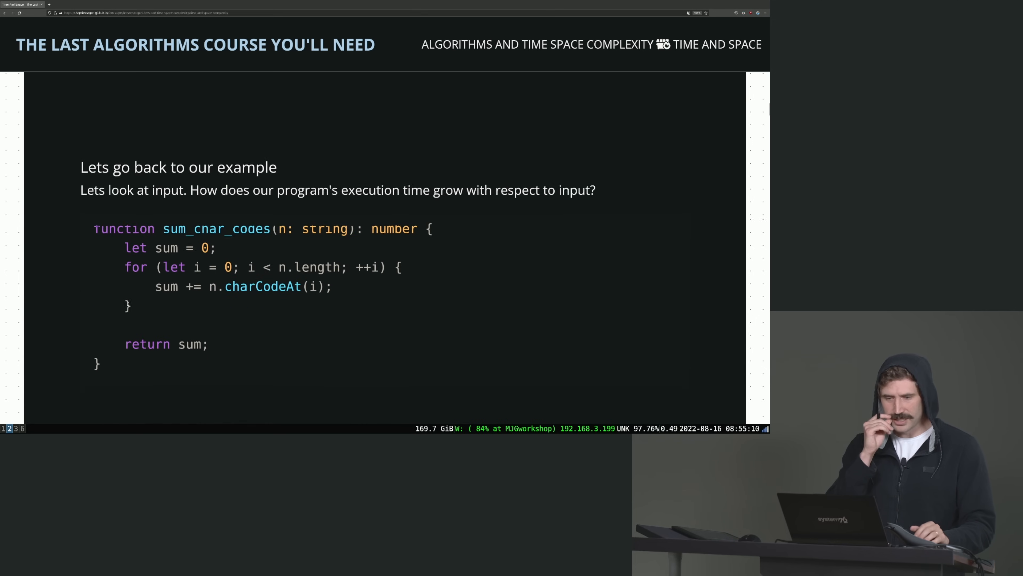
Highlight the parameter n in sum_char_codes and reveal its O(N) time complexity line
{"action": "scroll", "scroll_direction": "down", "scroll_amount": 3}
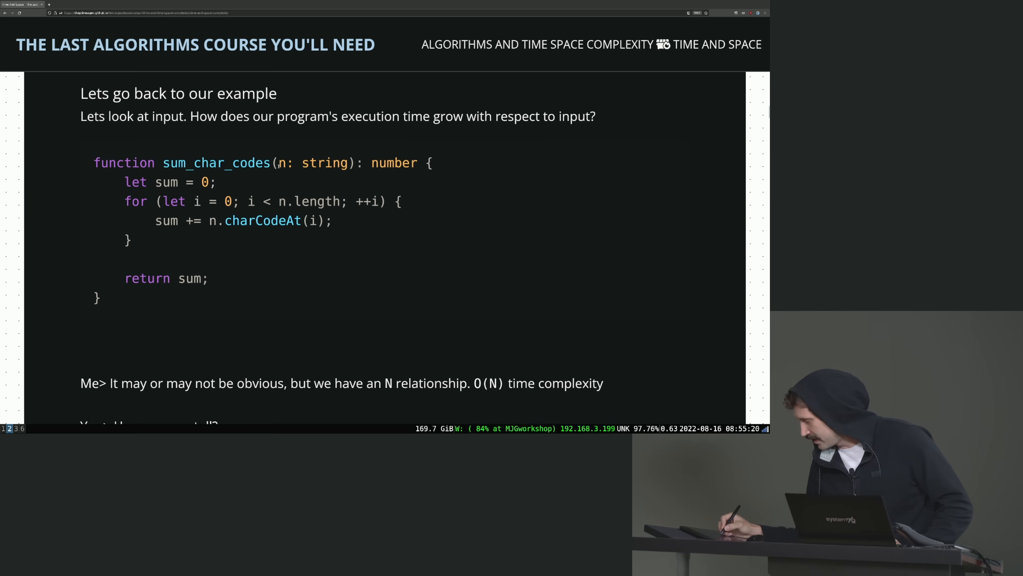
{"action": "double_click", "coordinate": [324, 163]}
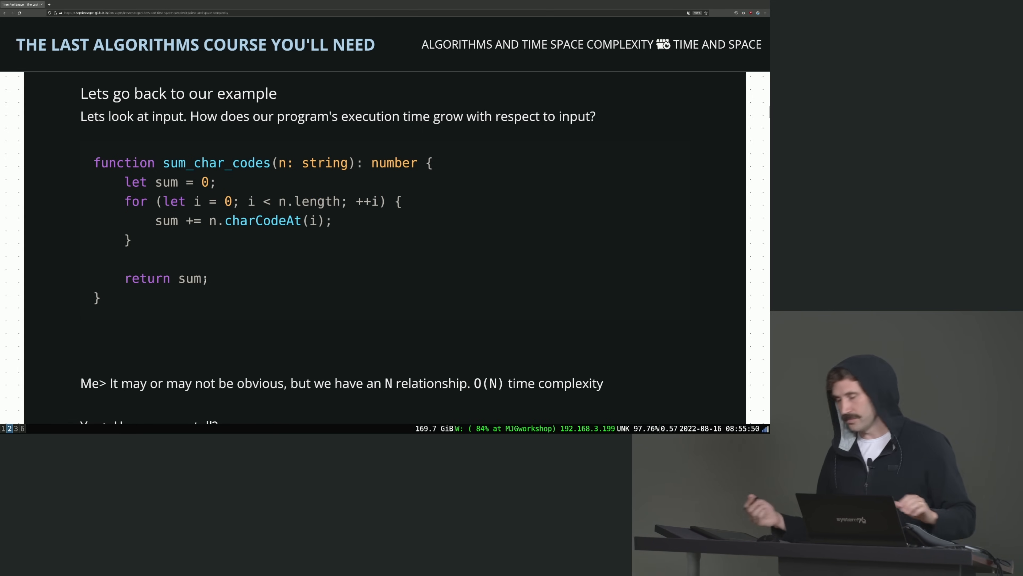
{"action": "scroll", "scroll_direction": "down", "scroll_amount": 3}
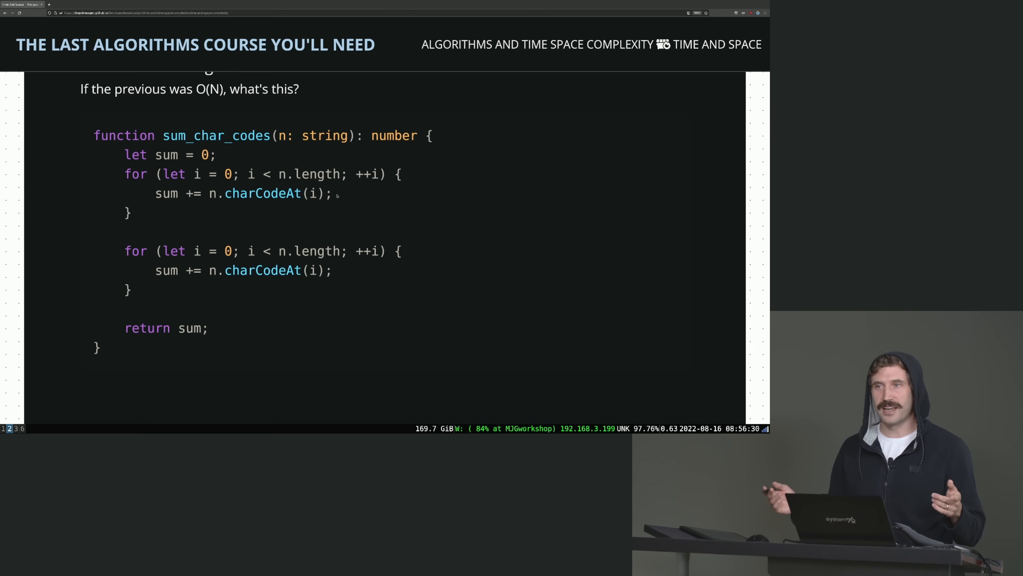
Highlight the first of the two loops and move down to the '2N?' running-time meme
{"action": "left_click_drag", "start_coordinate": [117, 174], "coordinate": [133, 213]}
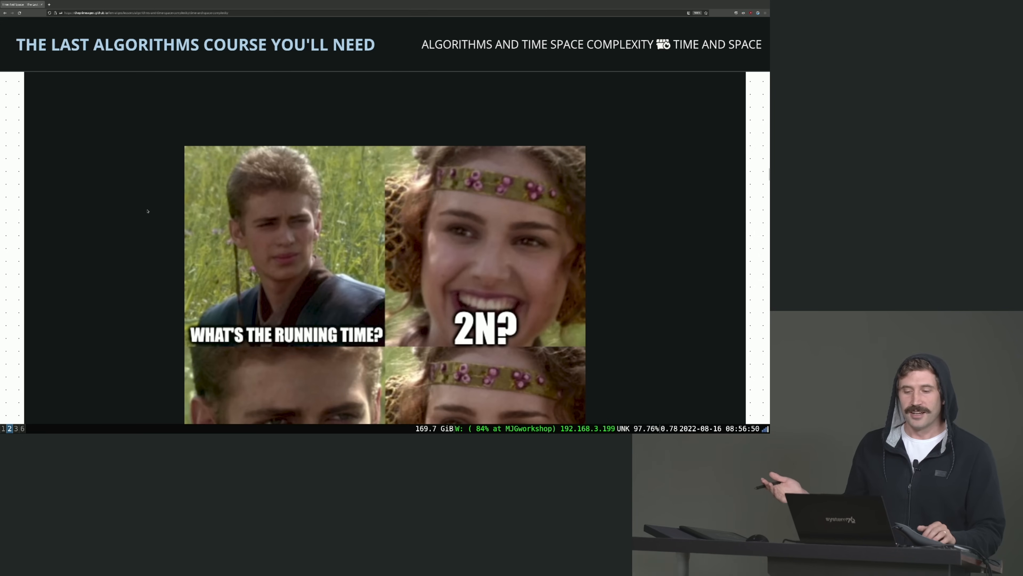
{"action": "scroll", "scroll_direction": "down", "scroll_amount": 3}
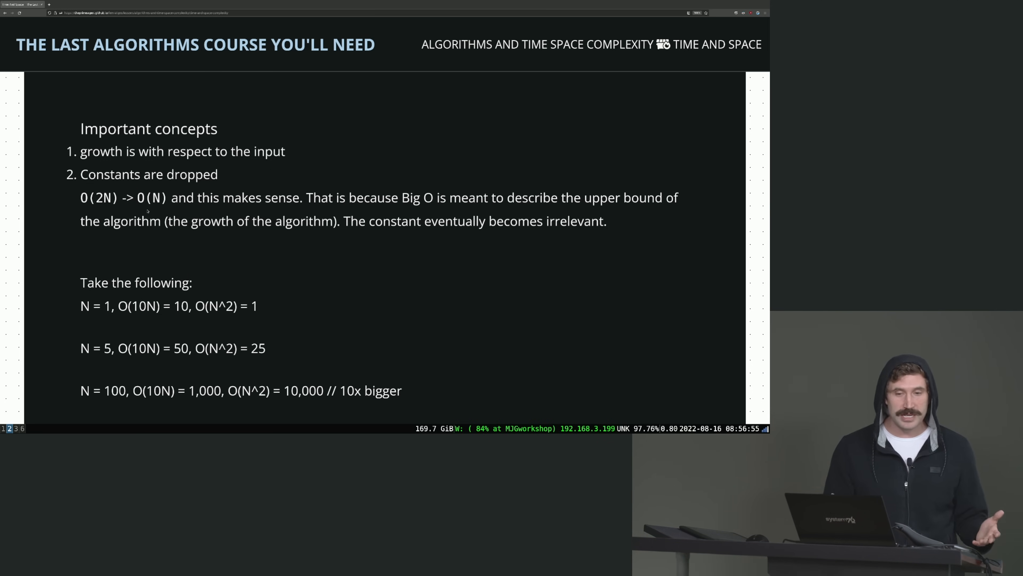
Highlight the O(10N) term and the N = 10000 line in the 'Constants are dropped' comparison
{"action": "scroll", "scroll_direction": "down", "scroll_amount": 3}
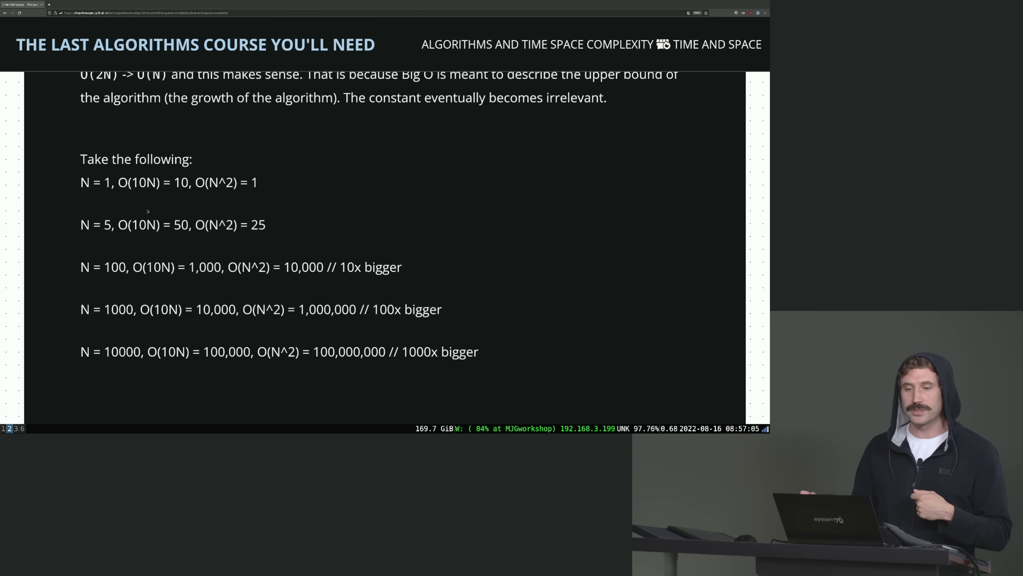
{"action": "double_click", "coordinate": [136, 182]}
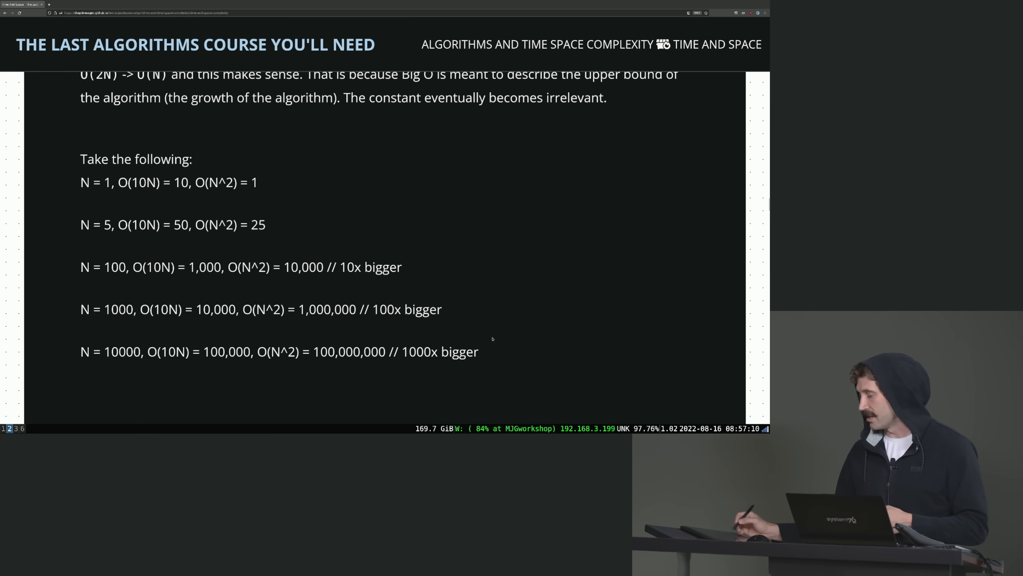
{"action": "left_click_drag", "start_coordinate": [81, 352], "coordinate": [465, 351]}
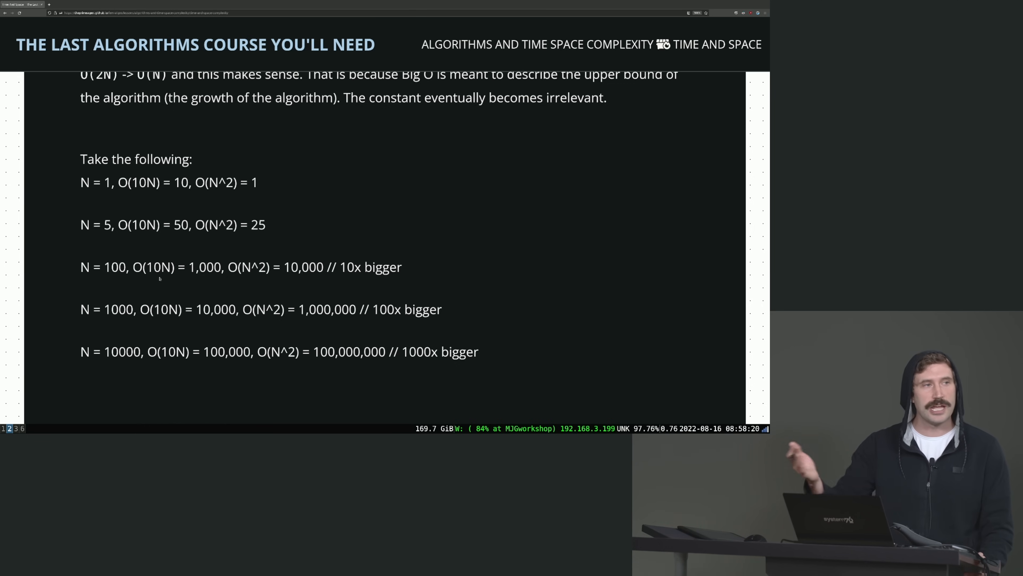
{"action": "scroll", "scroll_direction": "down", "scroll_amount": 3}
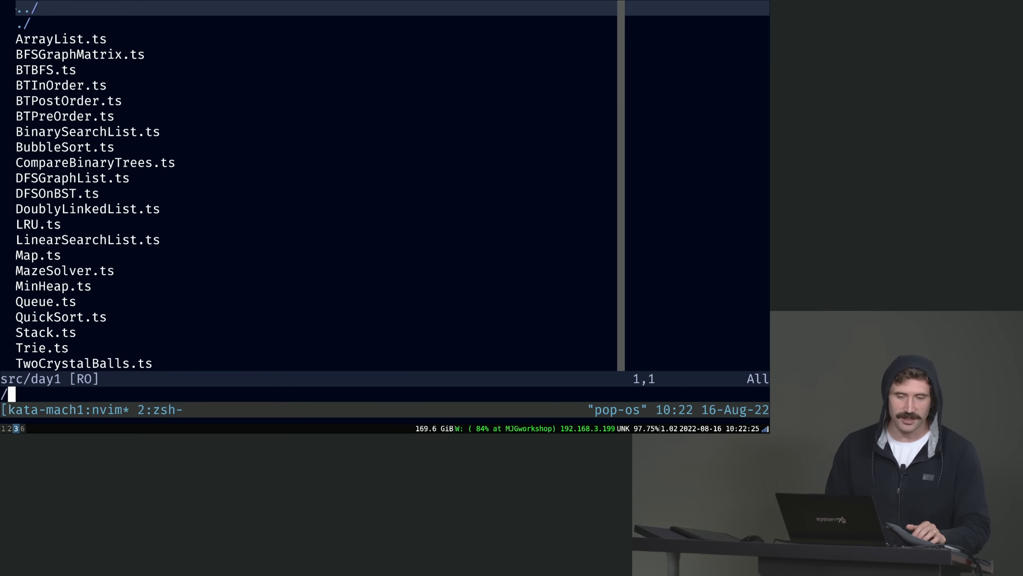
Search the netrw list for 'Bubbl' and open BubbleSort.ts
{"action": "type", "text": "Bubbl"}
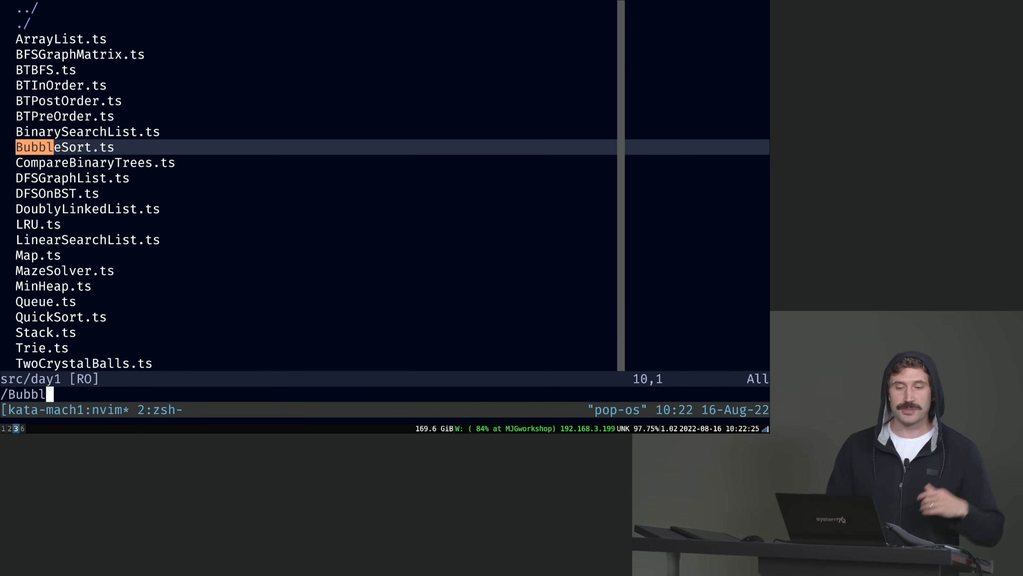
{"action": "key", "text": "Enter"}
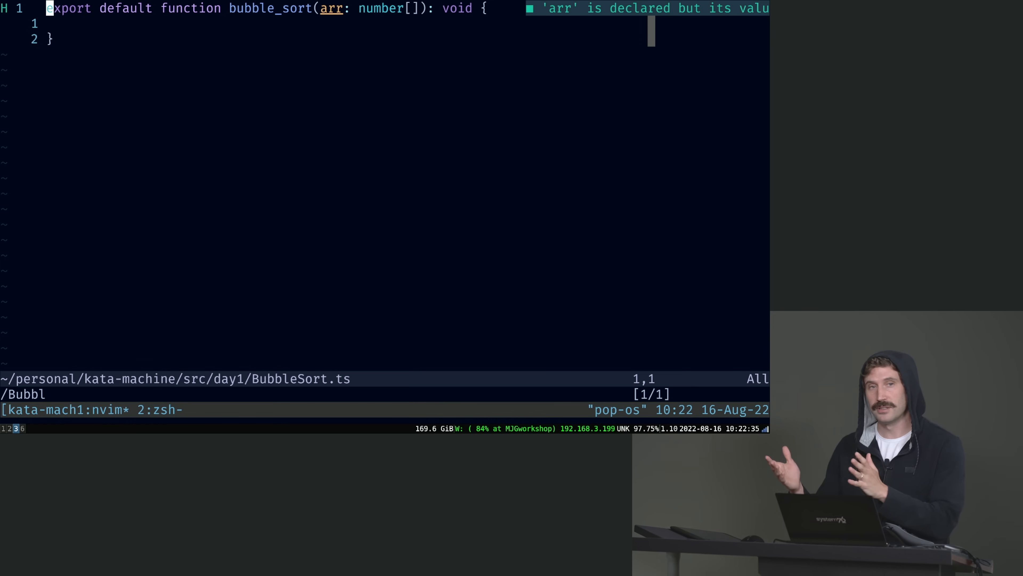
{"action": "key", "text": "o"}
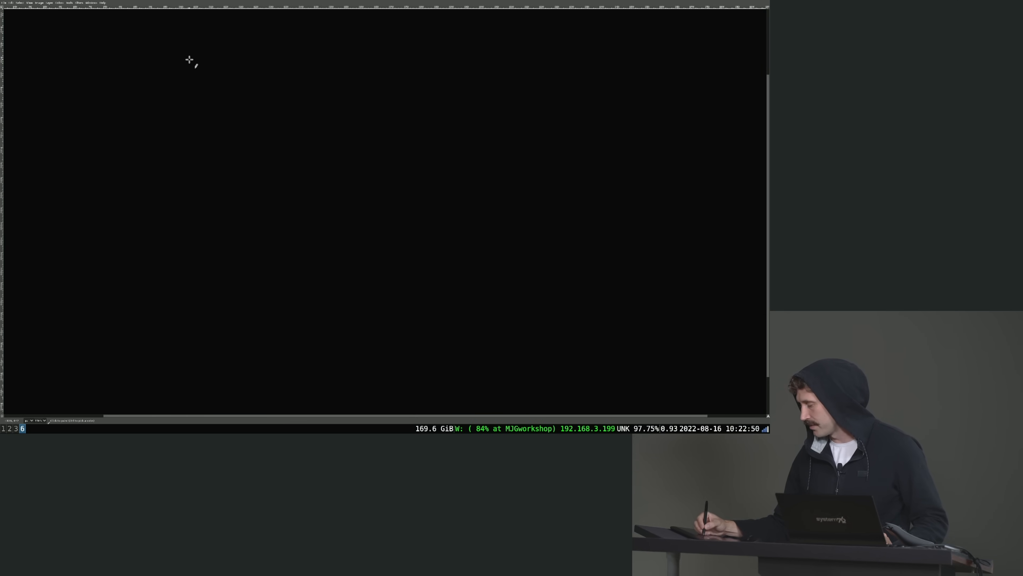
Sketch an array bracket labeled 0 and its end marker at N
{"action": "left_click_drag", "start_coordinate": [176, 46], "coordinate": [195, 124]}
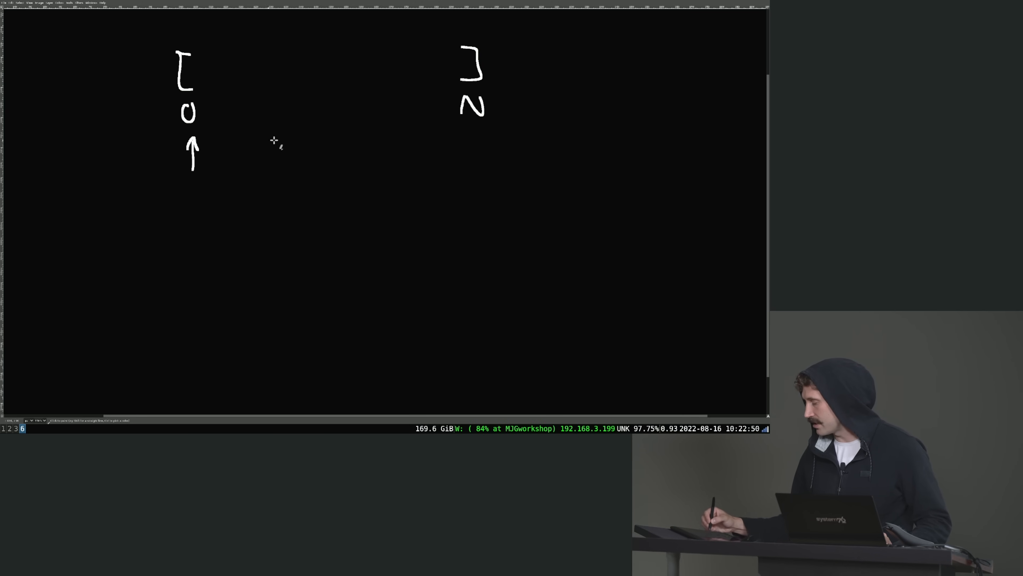
{"action": "left_click_drag", "start_coordinate": [218, 155], "coordinate": [442, 133]}
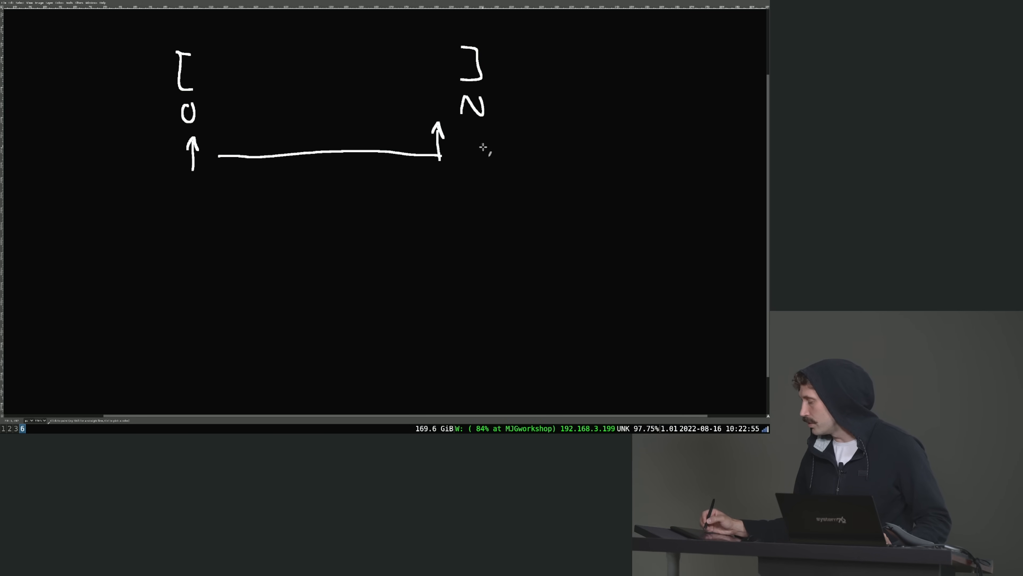
{"action": "mouse_move", "coordinate": [463, 167]}
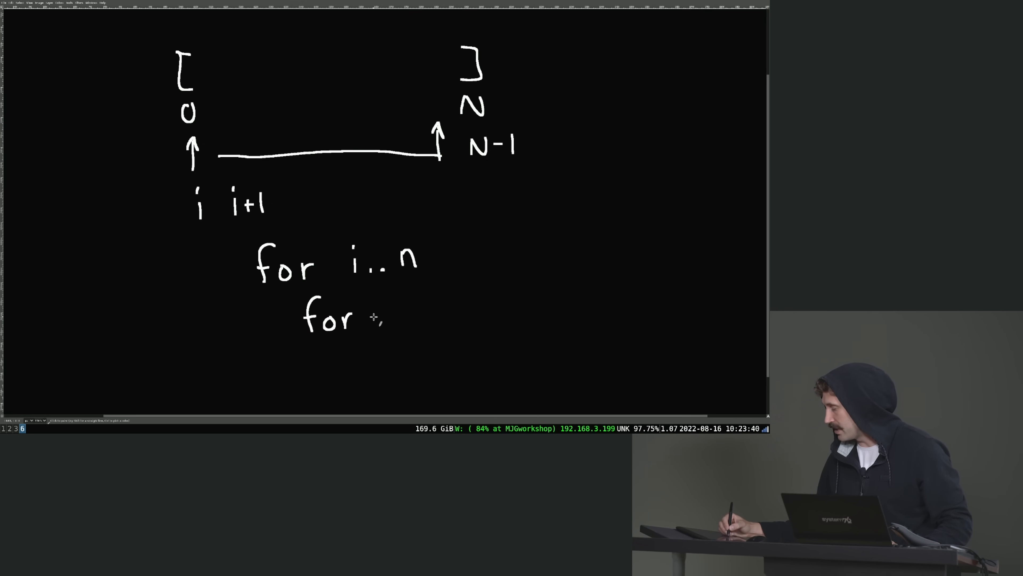
Write the inner loop to n-1-i, the arr[i] > arr[j] comparison and the swap(i, j) block
{"action": "left_click_drag", "start_coordinate": [372, 319], "coordinate": [384, 327]}
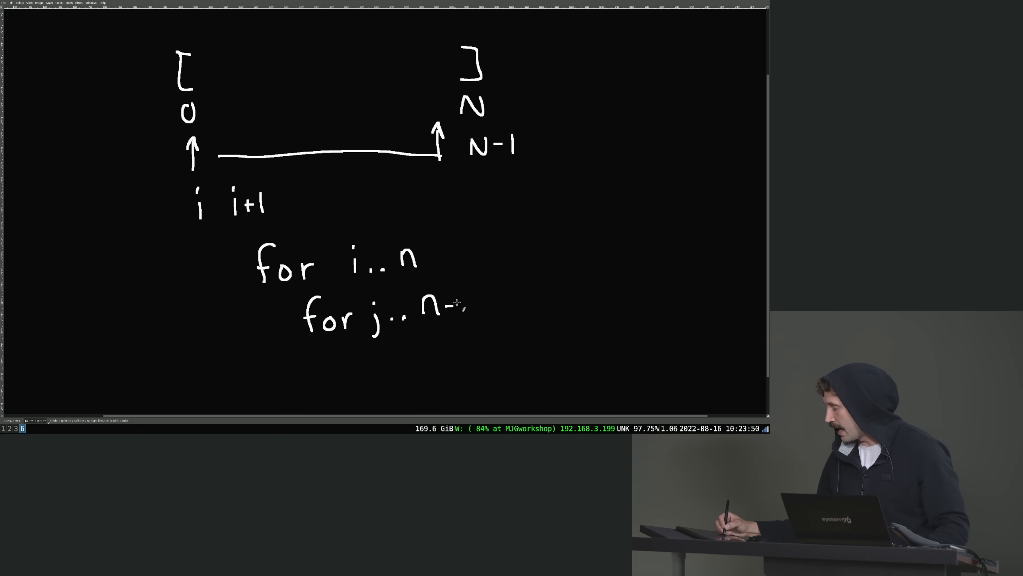
{"action": "type", "text": "-1-i"}
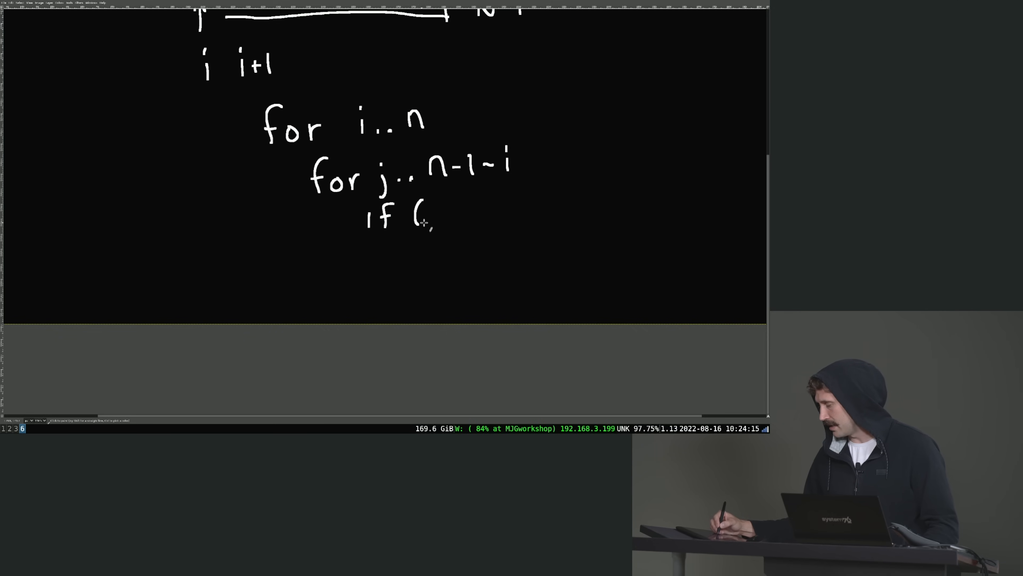
{"action": "left_click_drag", "start_coordinate": [431, 215], "coordinate": [483, 215]}
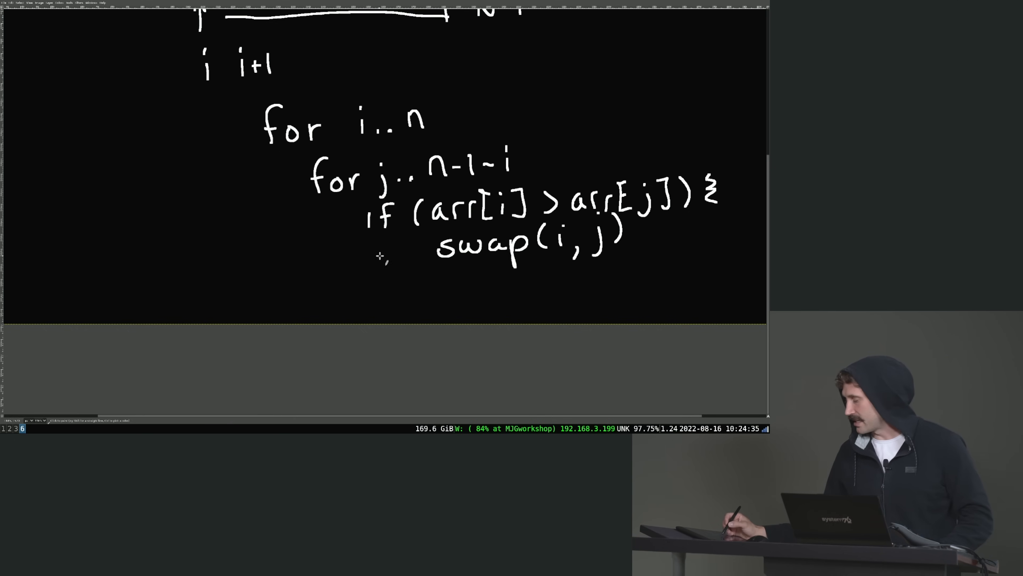
{"action": "left_click_drag", "start_coordinate": [369, 255], "coordinate": [431, 251]}
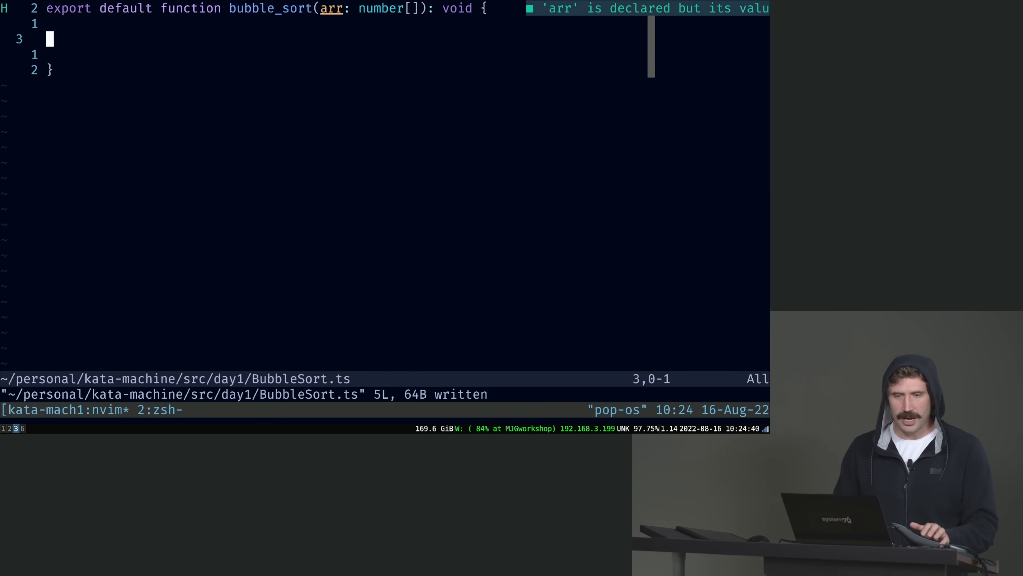
Write the outer loop 'for (let i = 0; i < arr.length; ++i)' in bubble_sort
{"action": "key", "text": "i"}
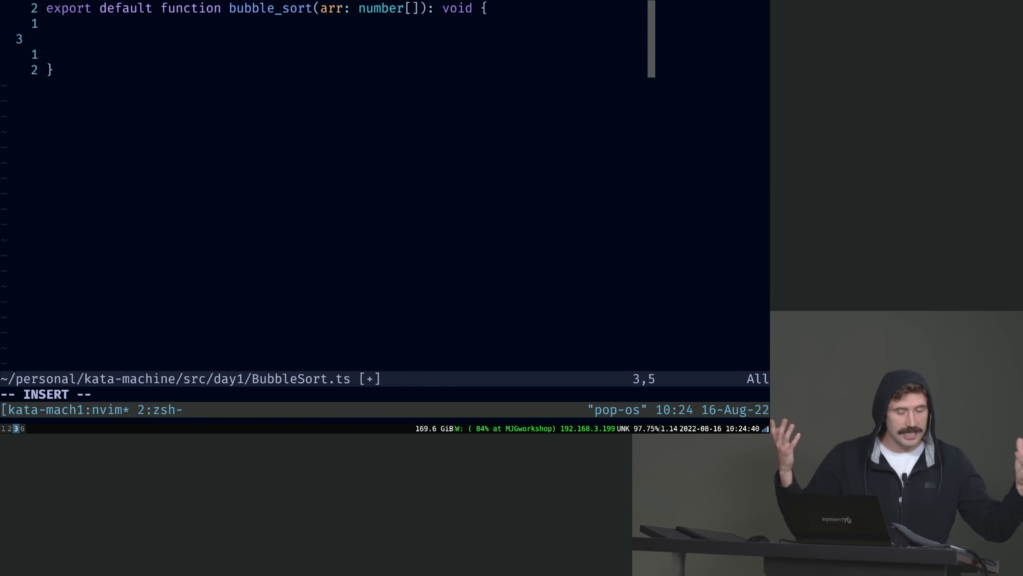
{"action": "type", "text": "for (let i"}
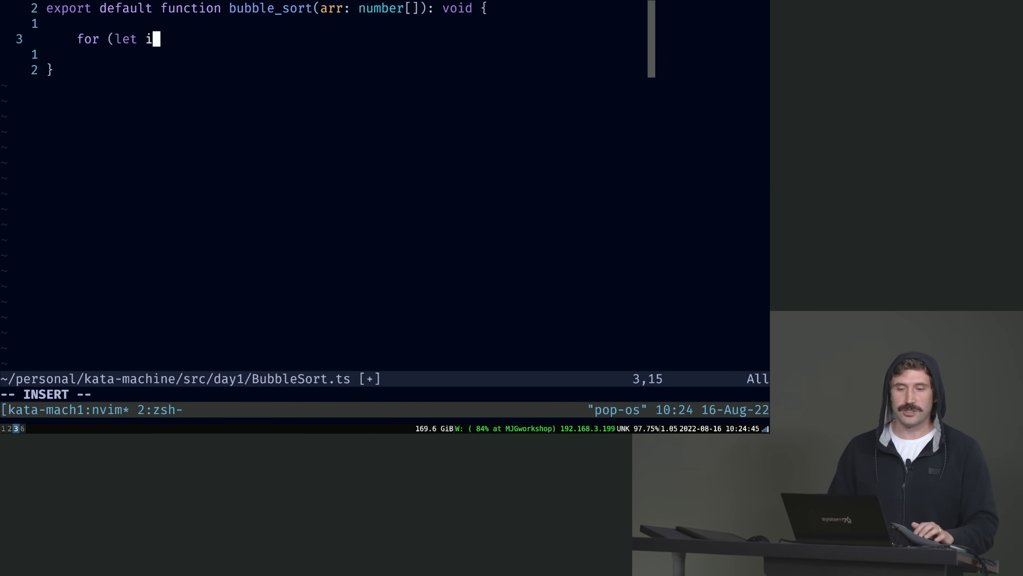
{"action": "type", "text": "= 0; i <"}
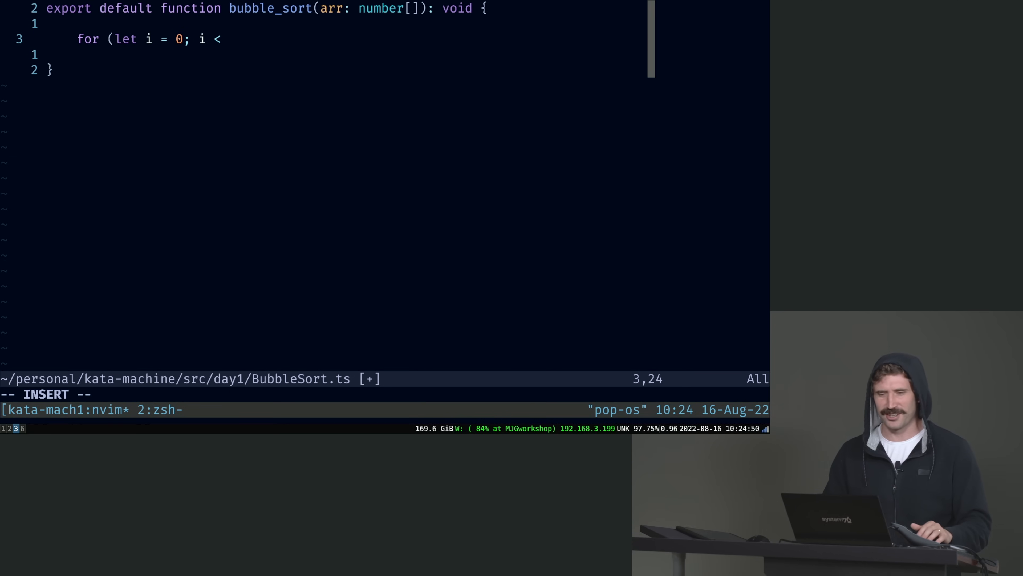
{"action": "type", "text": "arr.length; ++i) {"}
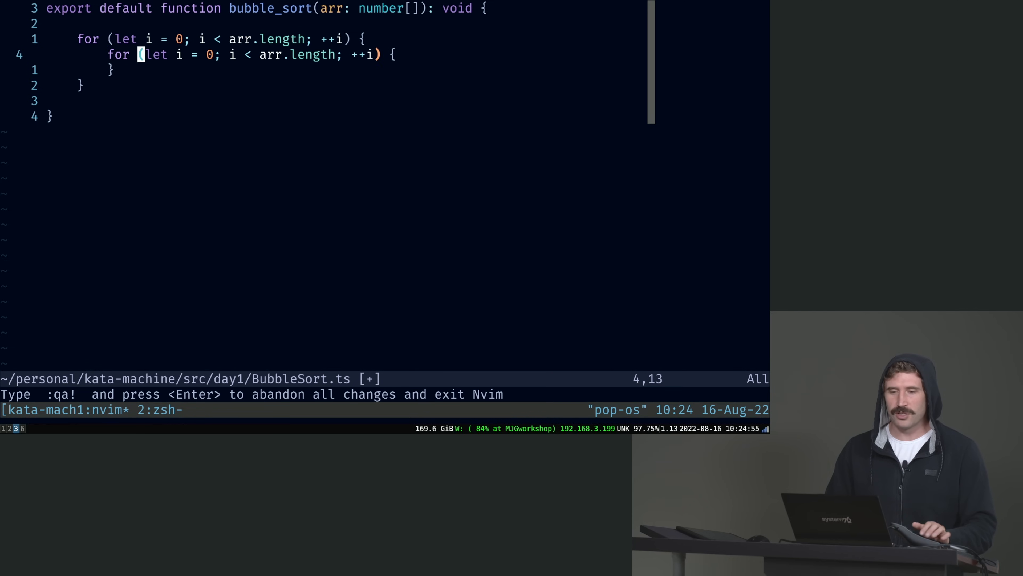
Substitute i with j in the pasted copy and bound the inner loop at arr.length - 1 - i
{"action": "type", "text": ":'<,'>s/i/j"}
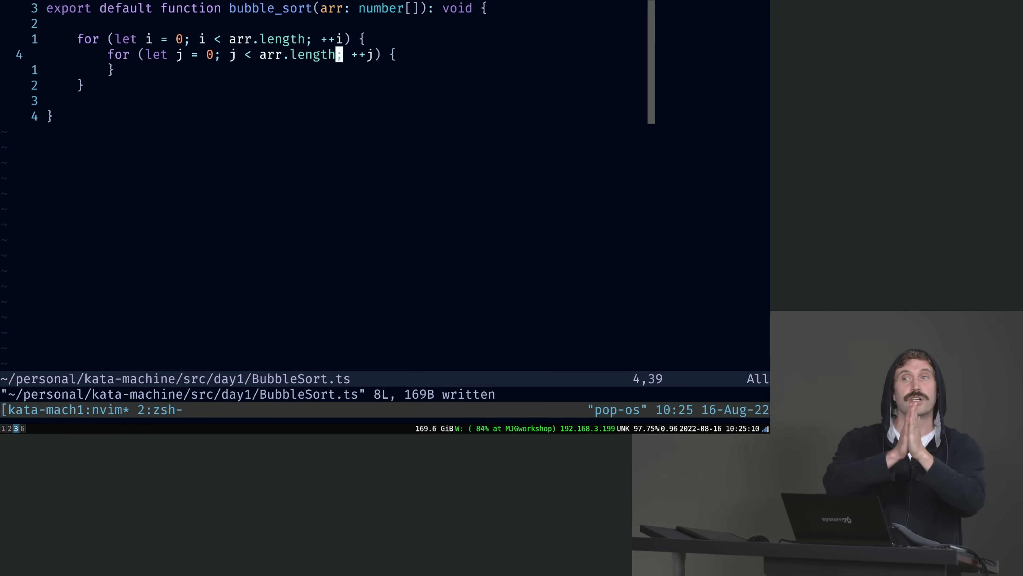
{"action": "key", "text": "i"}
{"action": "type", "text": " - 1 - "}
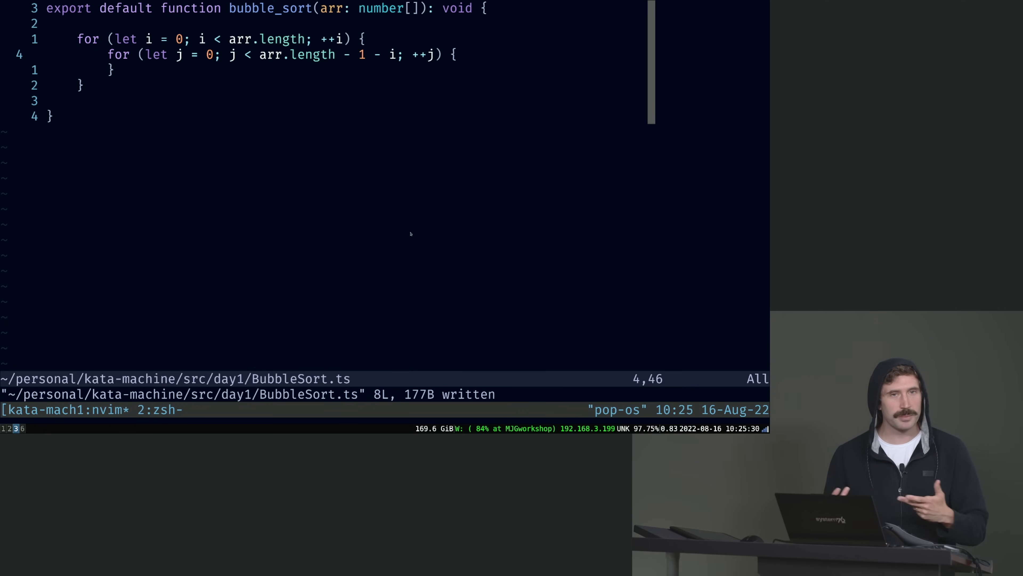
Add the condition if (arr[j] > arr[j + 1]) inside the inner loop
{"action": "type", "text": "if"}
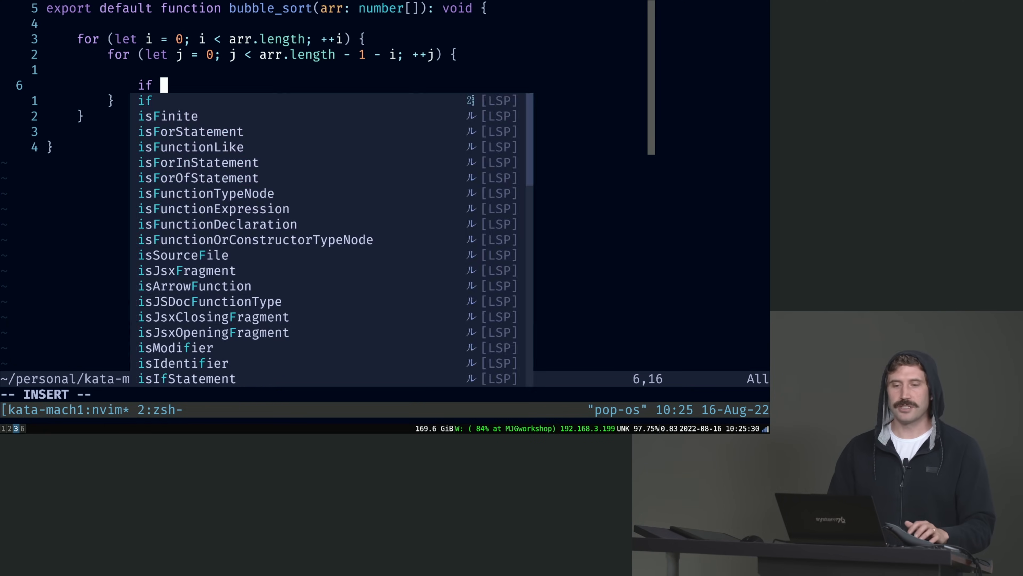
{"action": "type", "text": "(arr[j]"}
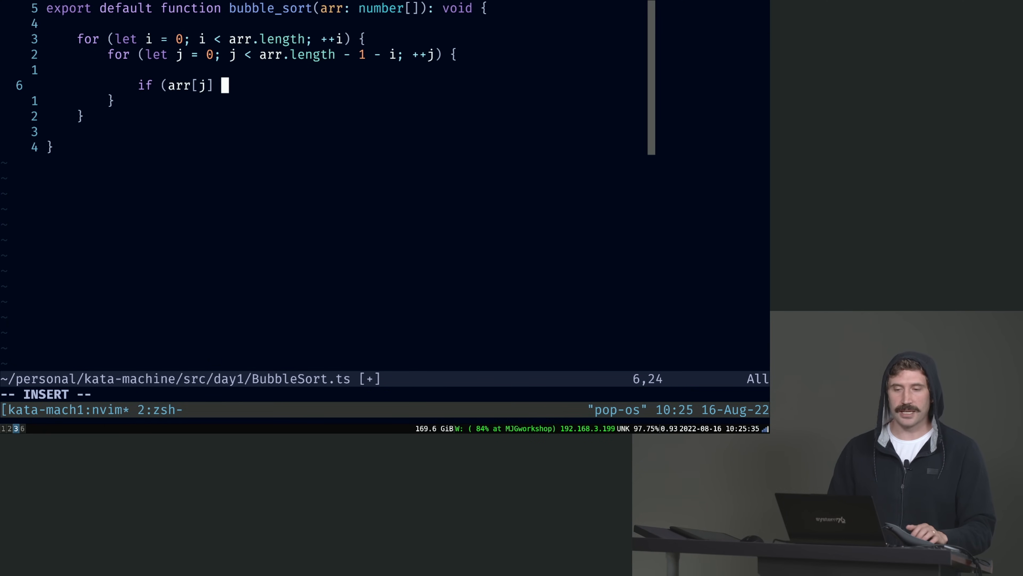
{"action": "type", "text": "> arr[j + 1]) {"}
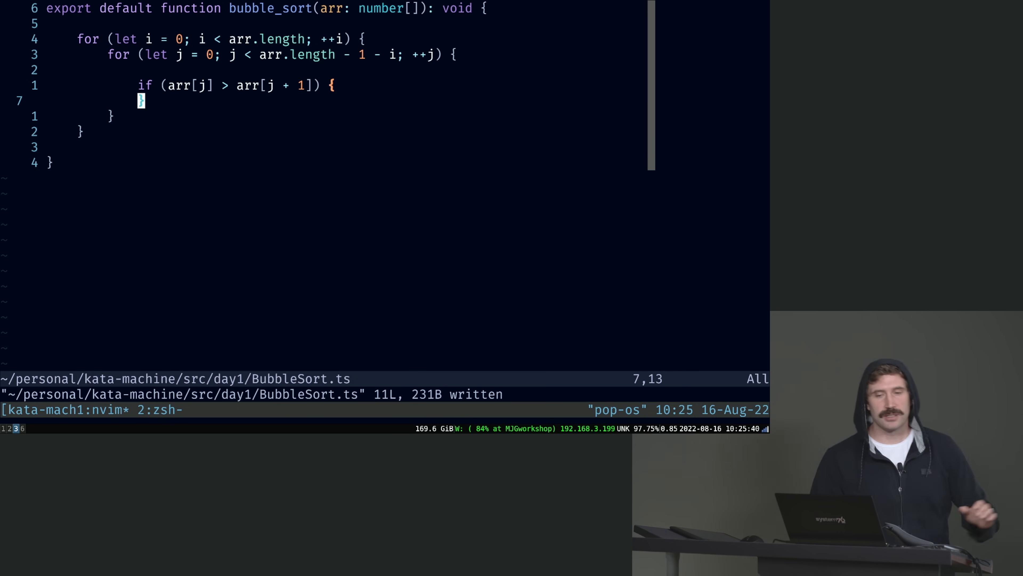
Swap arr[j] and arr[j + 1] through a const tmp
{"action": "type", "text": "const tm"}
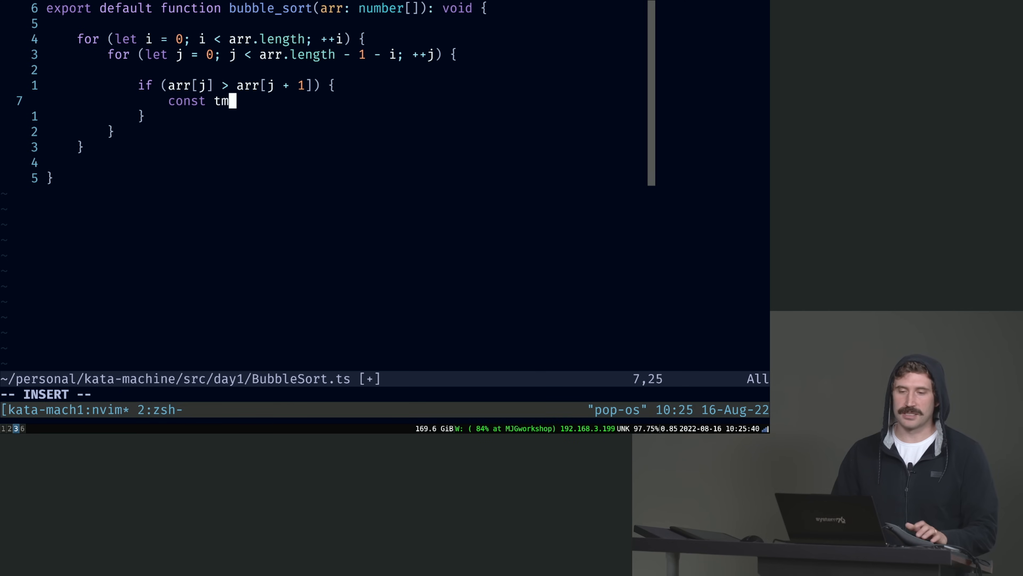
{"action": "type", "text": "p = arr[j];"}
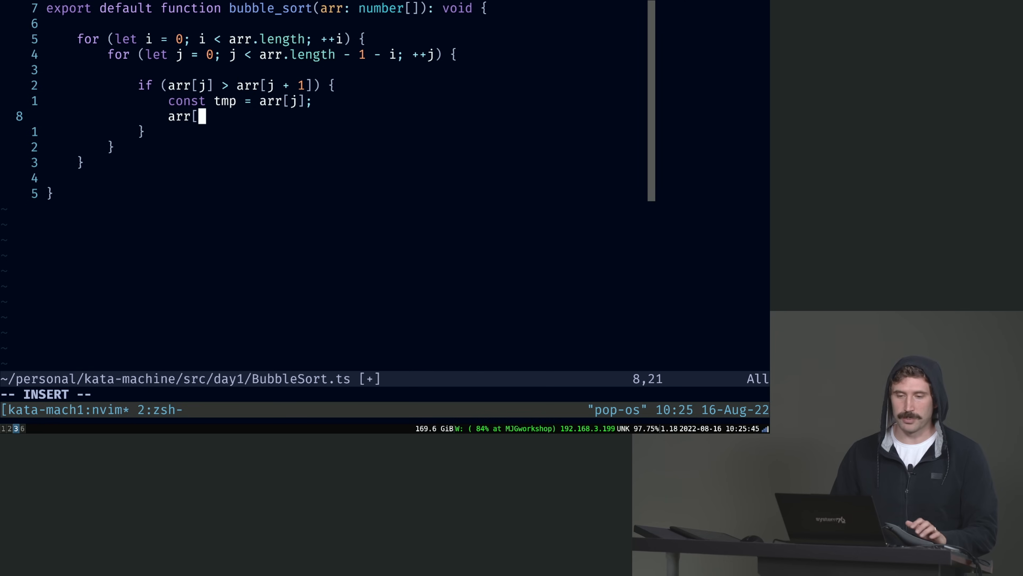
{"action": "type", "text": "j] = arr[j + 1];"}
{"action": "type", "text": "arr[j + 1] ="}
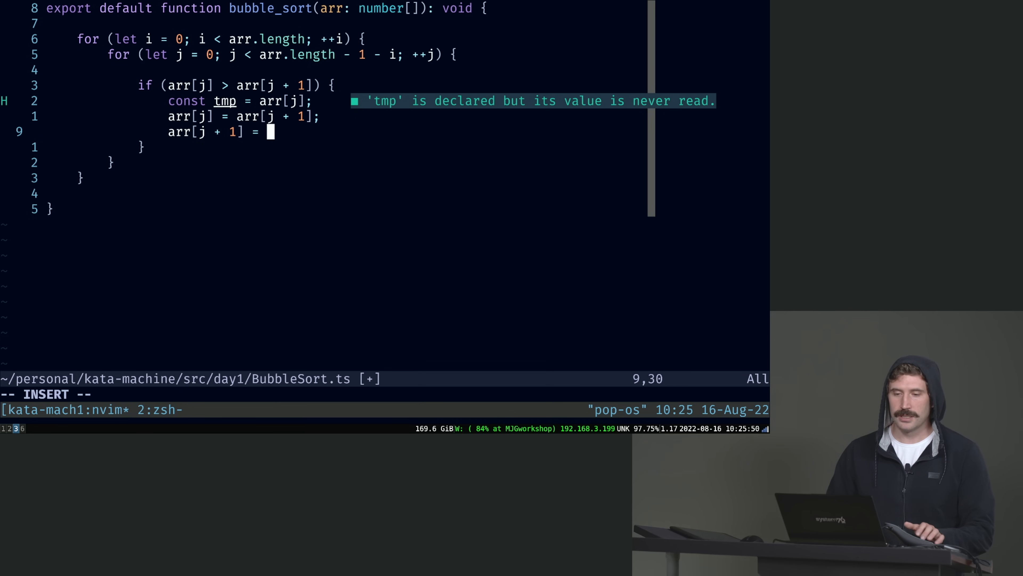
{"action": "type", "text": "tmp;"}
{"action": "type", "text": "npx jest Bubble"}
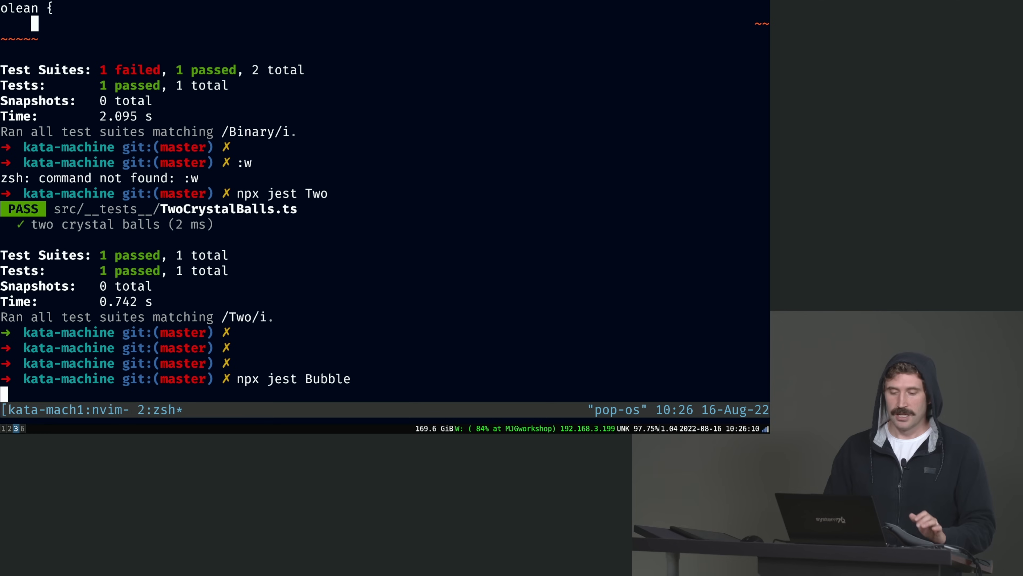
Run 'npx jest Bubble' in the zsh terminal to execute the bubble sort tests
{"action": "key", "text": "Enter"}
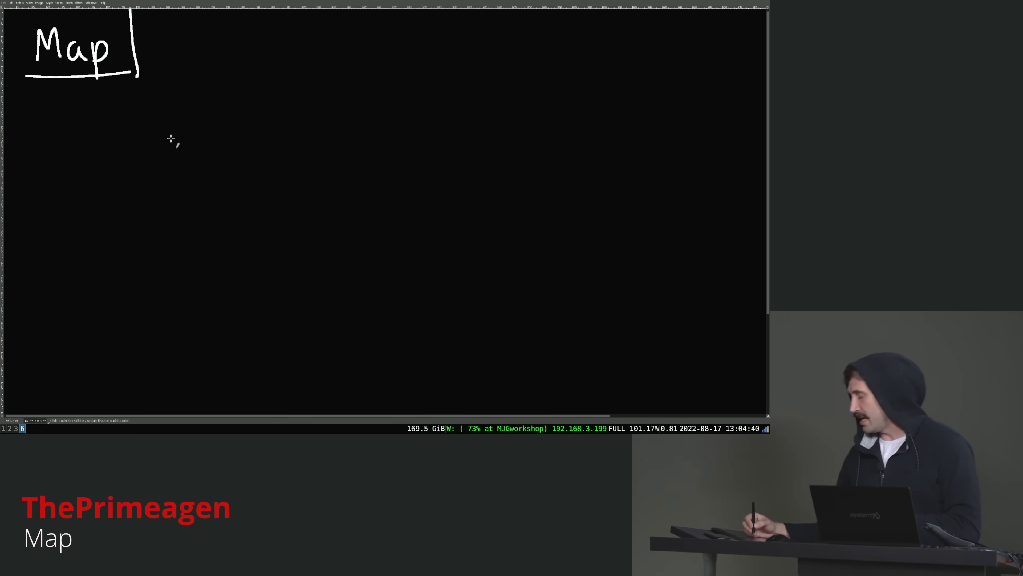
Hand-write K => V under the Map heading and 'consistent hash' beside it
{"action": "left_click_drag", "start_coordinate": [173, 105], "coordinate": [196, 137]}
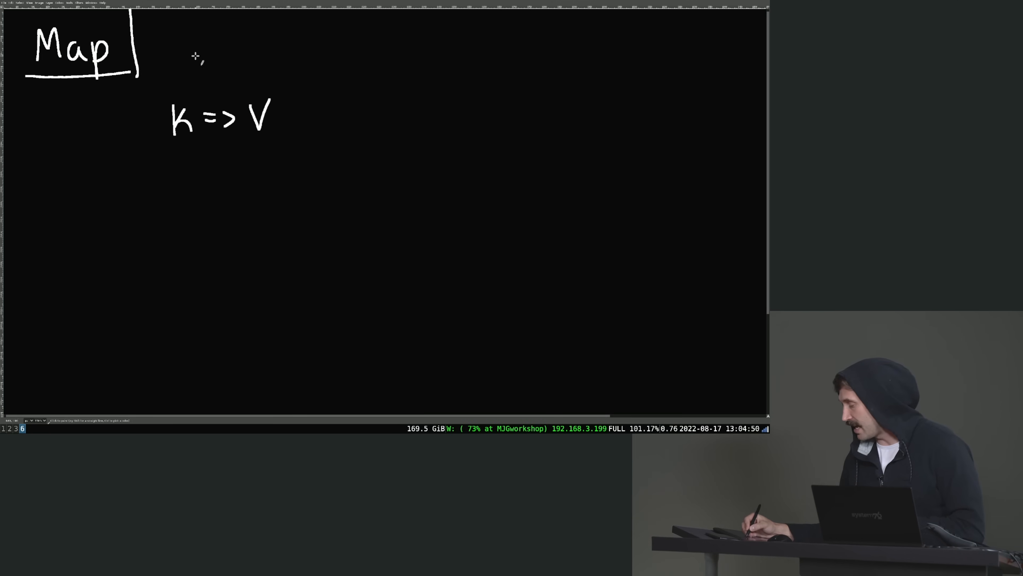
{"action": "type", "text": "consistent hash"}
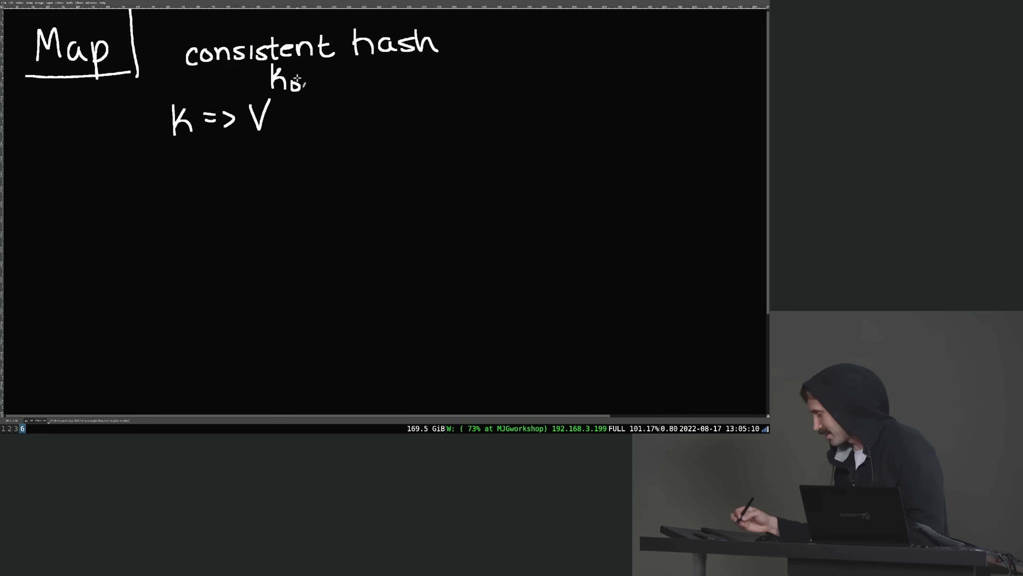
Hand-write a const f = { foo: 3 } object example below the K => V line
{"action": "left_click_drag", "start_coordinate": [264, 101], "coordinate": [313, 85]}
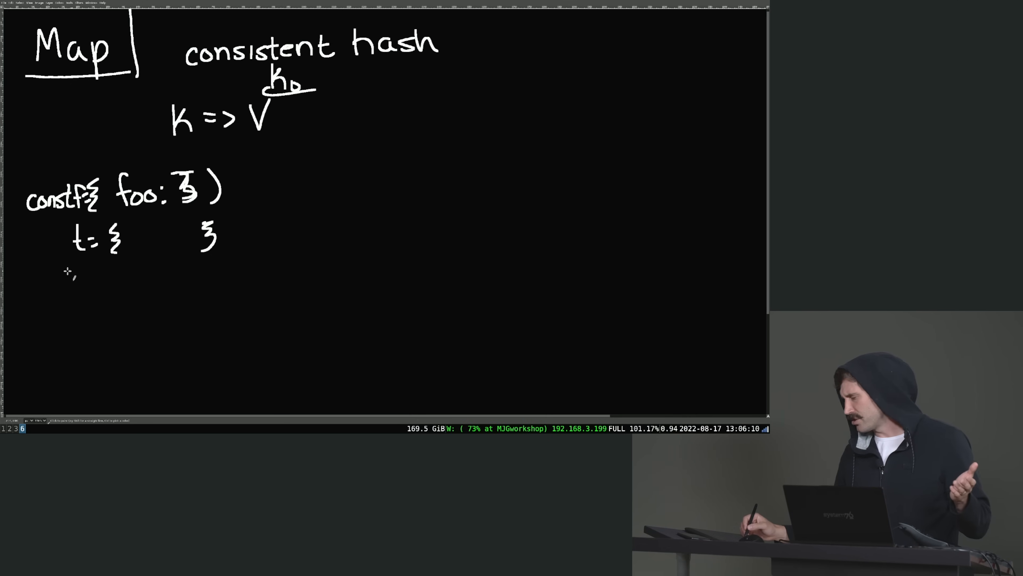
Box off the object example with a horizontal and vertical line, underlining K, V and foo
{"action": "left_click_drag", "start_coordinate": [31, 265], "coordinate": [258, 265]}
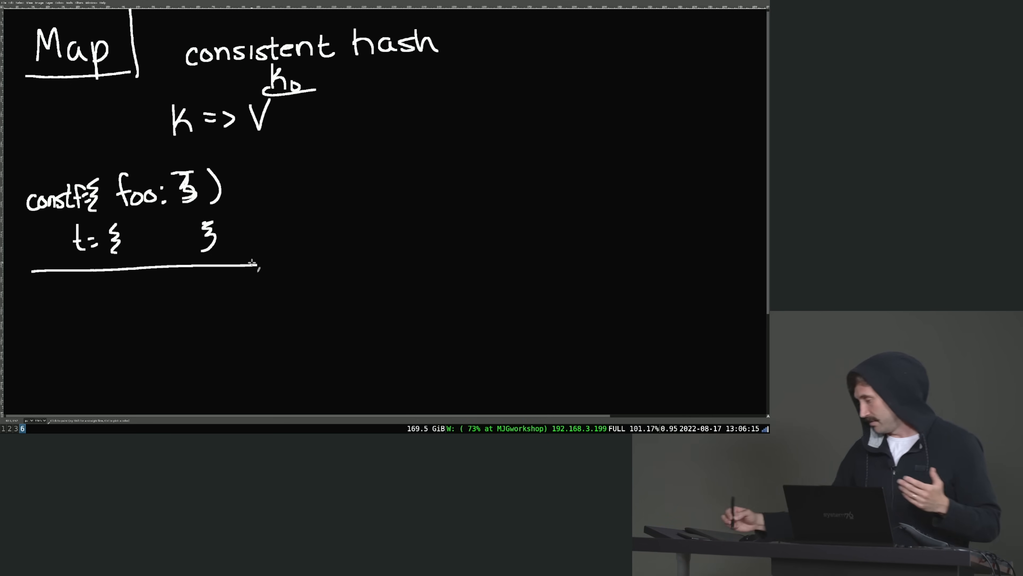
{"action": "left_click_drag", "start_coordinate": [232, 157], "coordinate": [232, 307]}
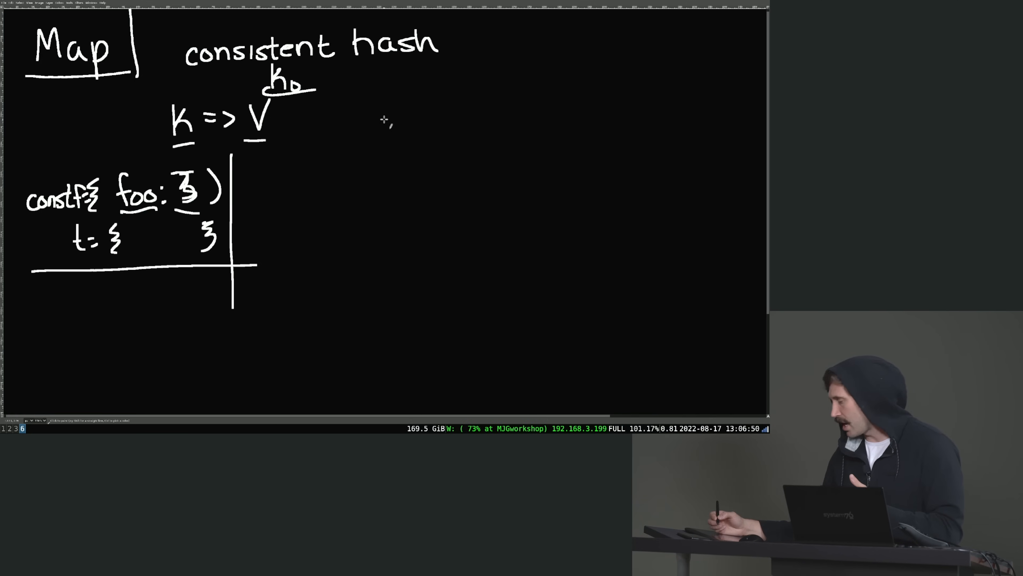
{"action": "mouse_move", "coordinate": [480, 111]}
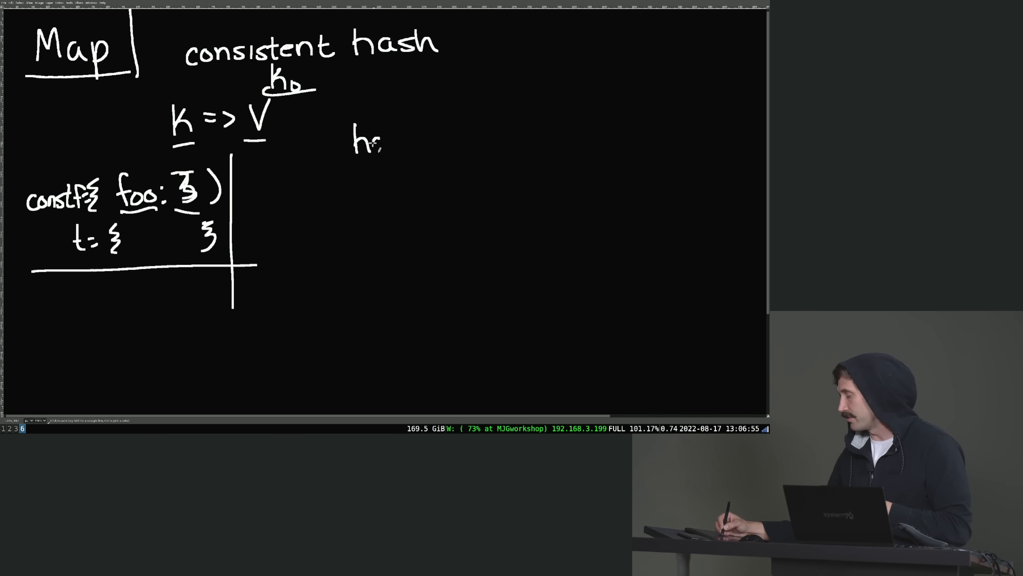
Write hash(K) => number with 3 and % 10 beneath it and a column of bucket lines
{"action": "type", "text": "hash(K) ="}
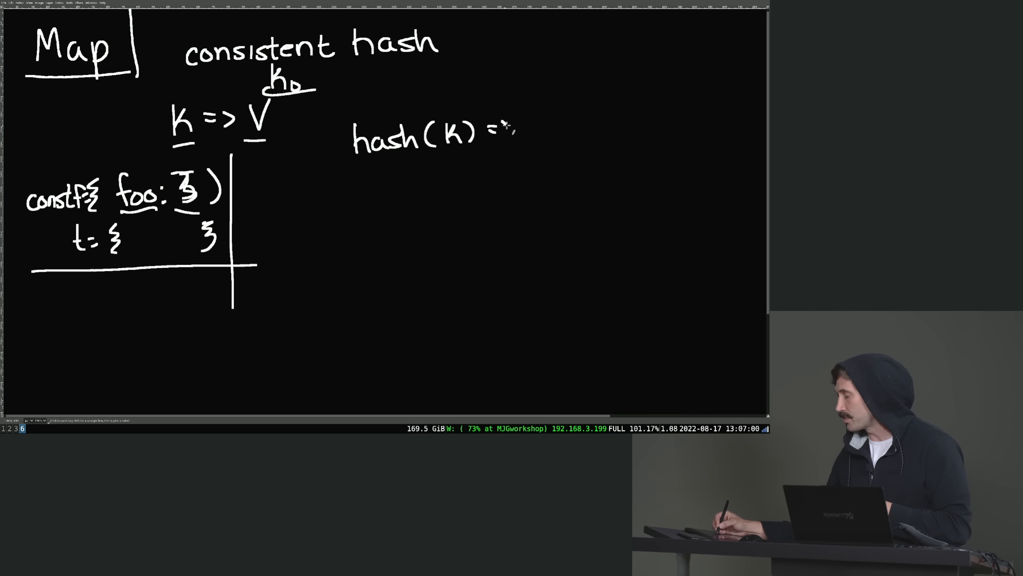
{"action": "type", "text": "number {"}
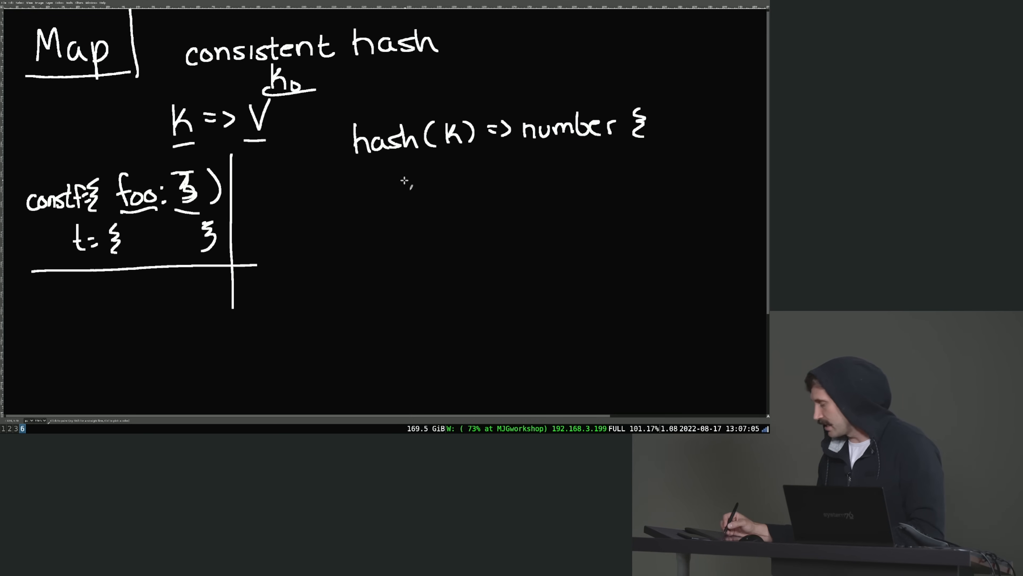
{"action": "left_click_drag", "start_coordinate": [418, 171], "coordinate": [489, 171]}
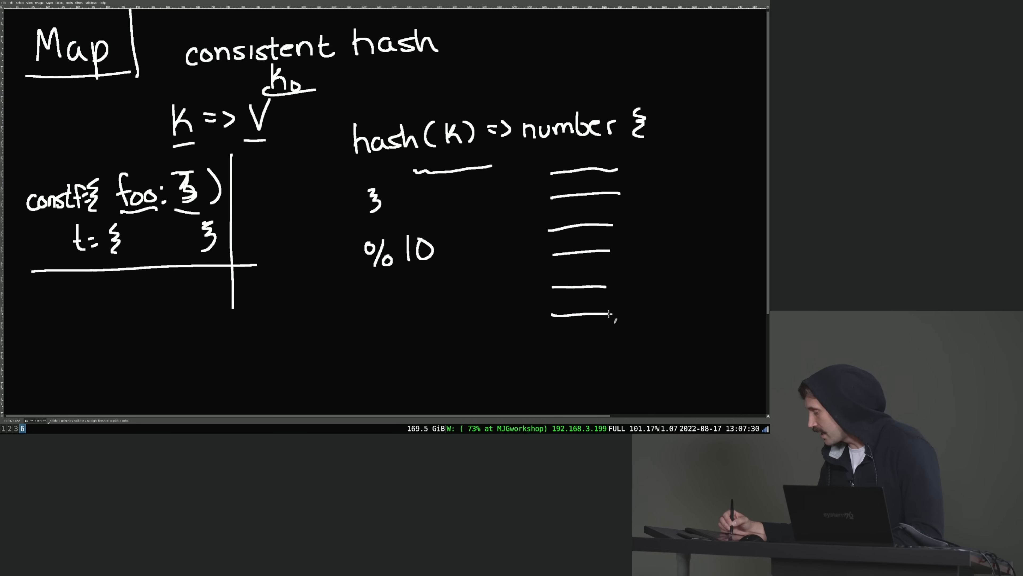
Box the buckets as an array and draw arrows from % 10 to two buckets labeled [{K, V}]
{"action": "left_click_drag", "start_coordinate": [620, 169], "coordinate": [619, 235]}
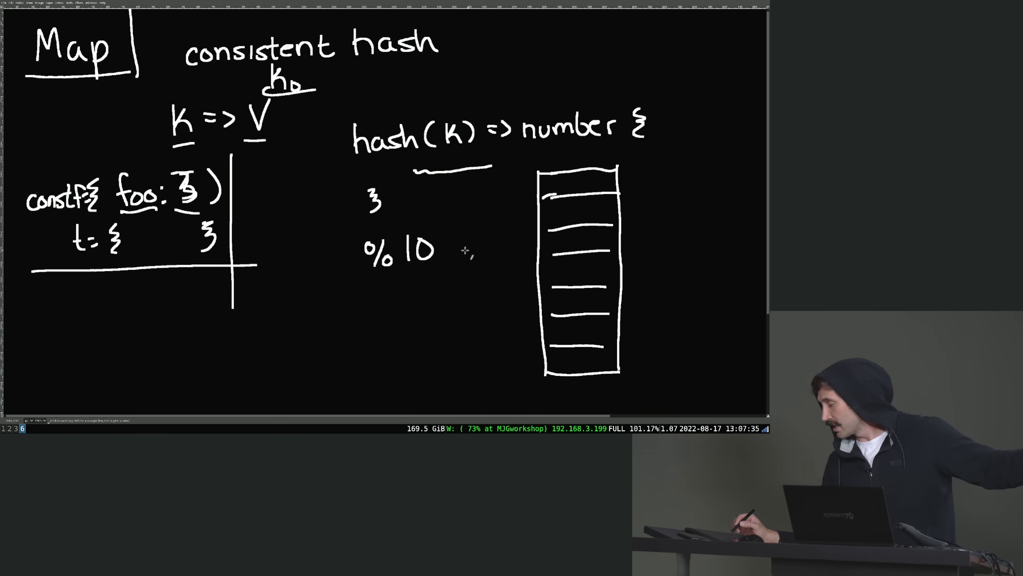
{"action": "left_click_drag", "start_coordinate": [456, 251], "coordinate": [558, 330]}
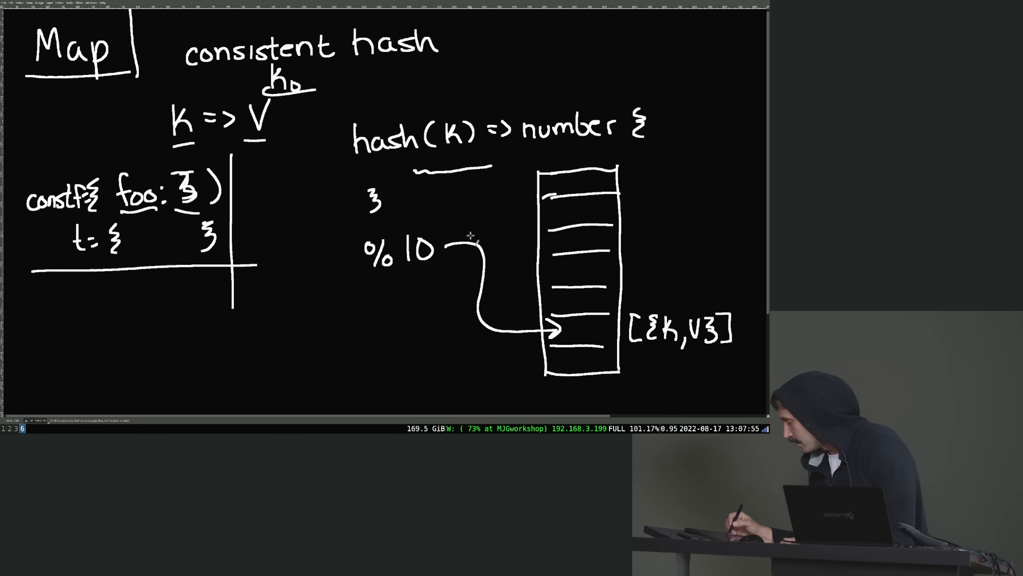
{"action": "left_click_drag", "start_coordinate": [450, 244], "coordinate": [548, 195]}
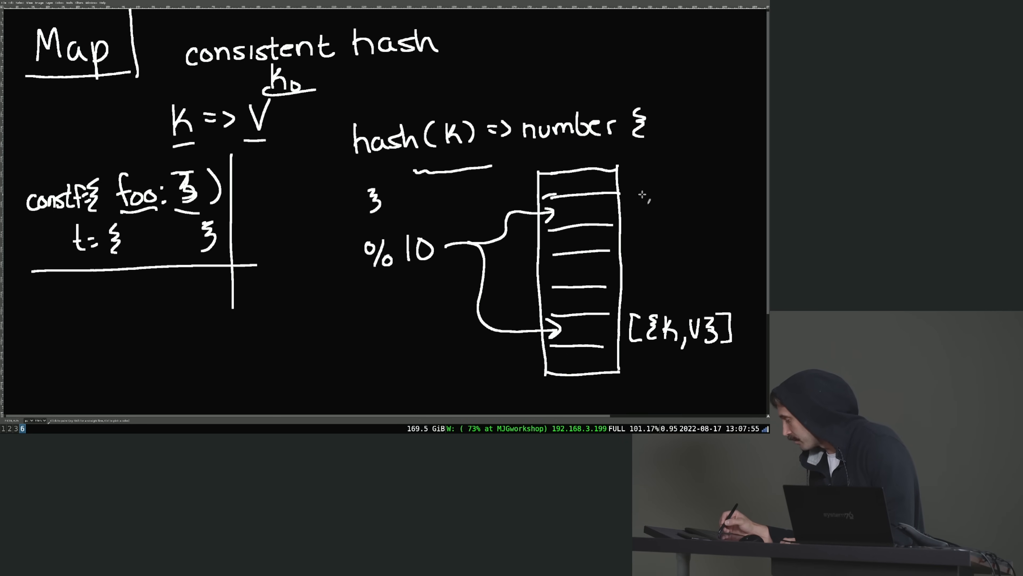
{"action": "left_click", "coordinate": [674, 211]}
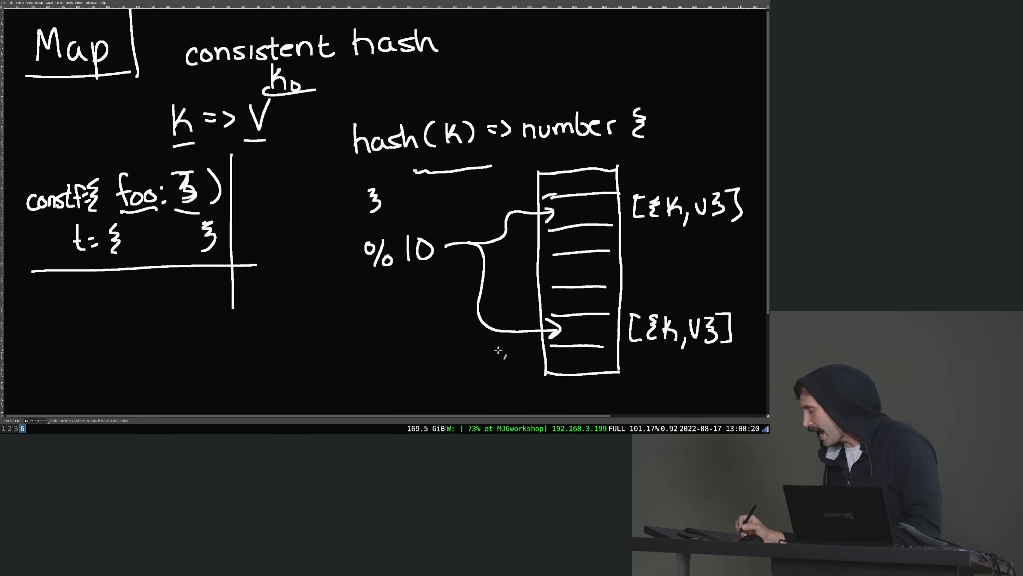
Draw another arrow into the lower bucket and underline K and V in its [{K, V}] entry
{"action": "left_click_drag", "start_coordinate": [480, 344], "coordinate": [557, 334]}
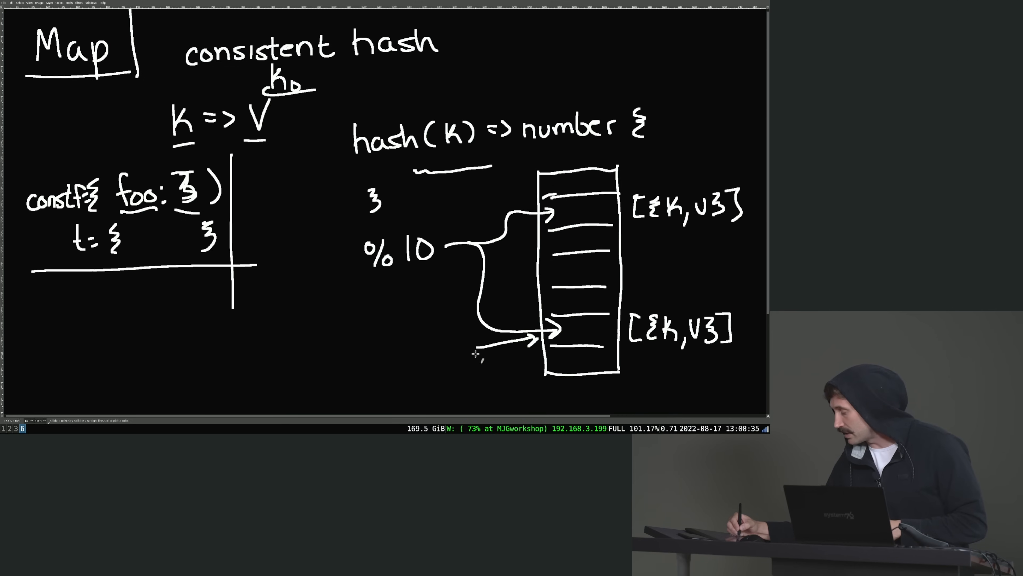
{"action": "left_click_drag", "start_coordinate": [477, 352], "coordinate": [528, 365]}
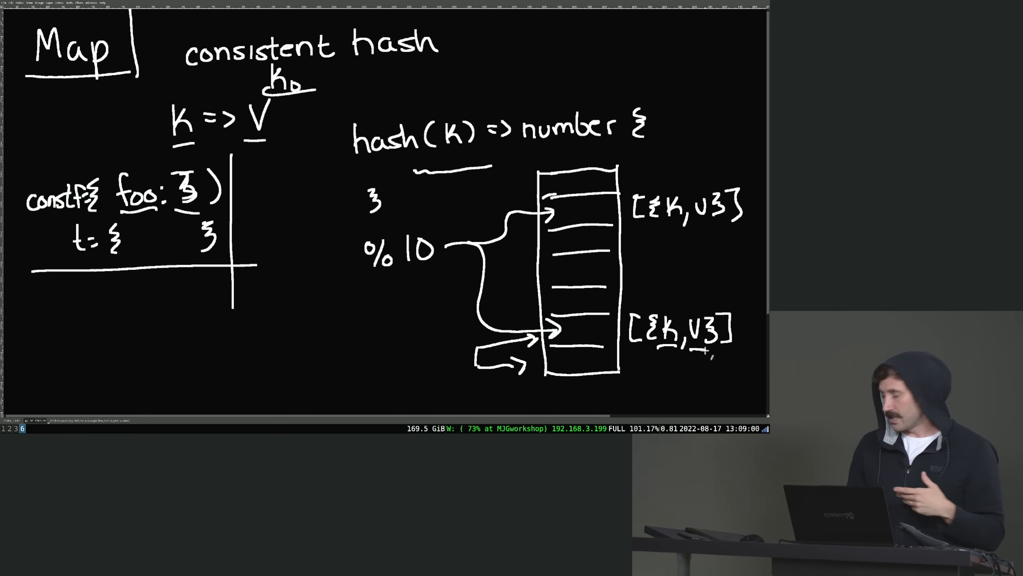
{"action": "left_click", "coordinate": [314, 327]}
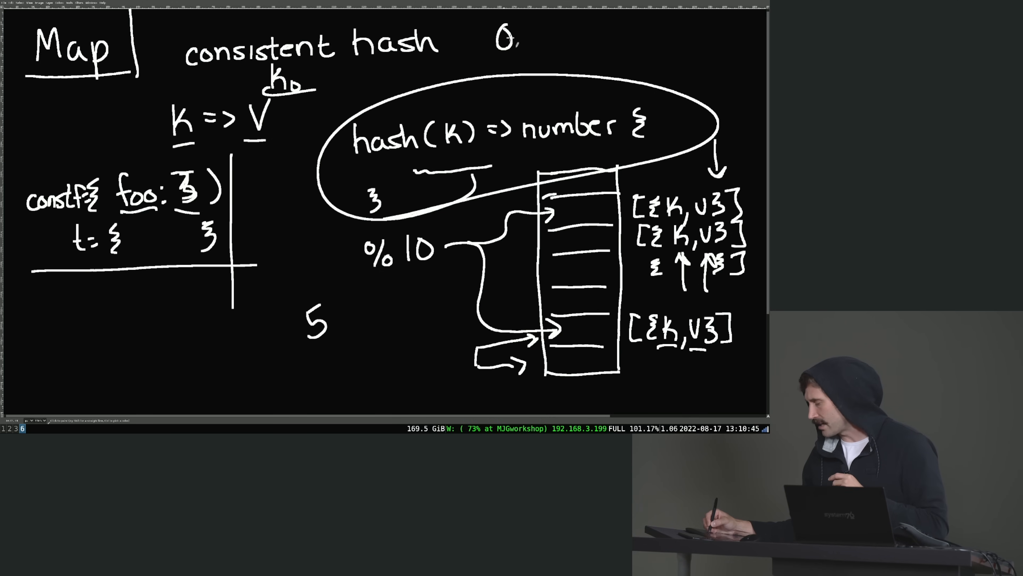
Complete the load factor as 0.7 and sketch a tall larger array box near the 5
{"action": "type", "text": "7"}
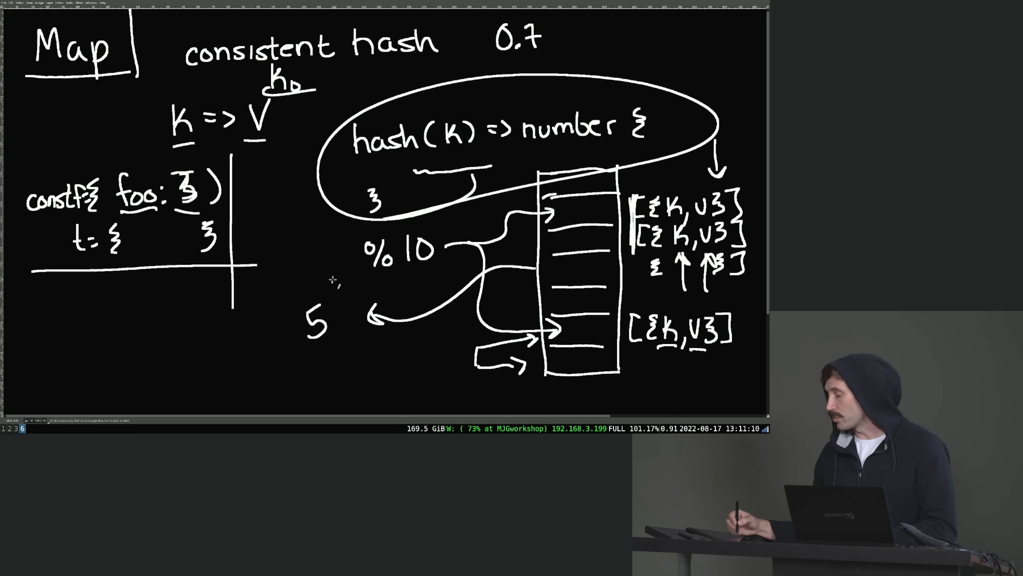
{"action": "left_click_drag", "start_coordinate": [261, 215], "coordinate": [267, 398]}
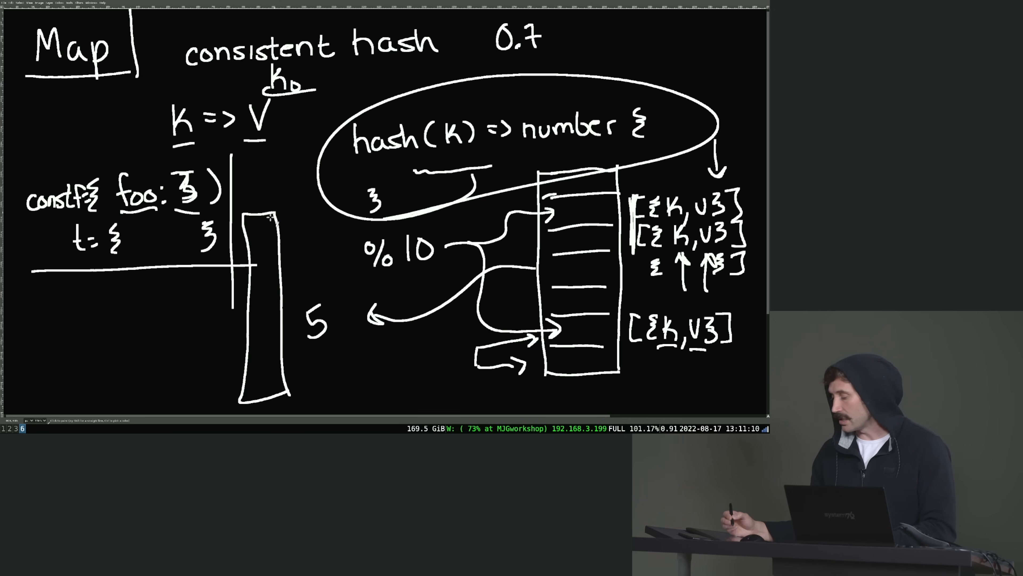